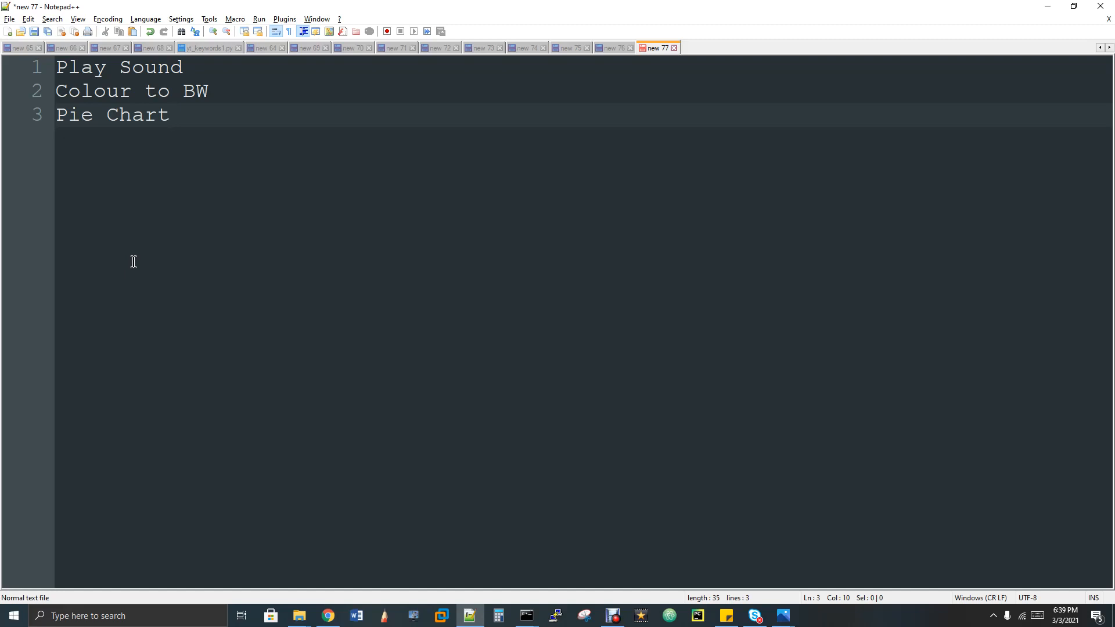
# Show the playsound snippet, mark 'playsound', then reveal the Music folder with the autix track
pyautogui.click(525, 49)
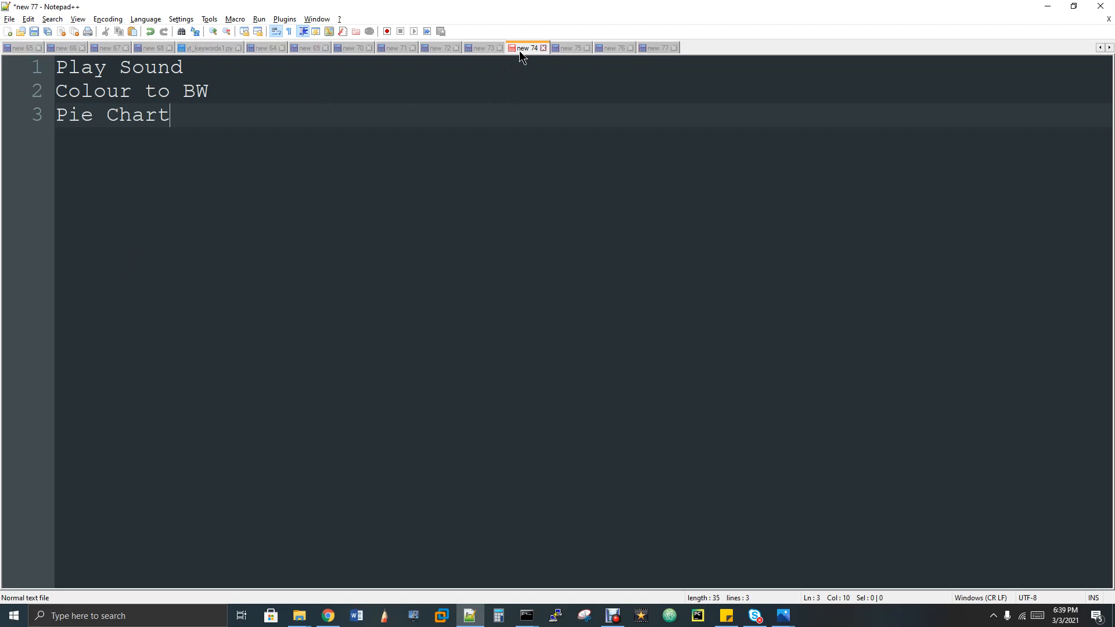
pyautogui.click(528, 48)
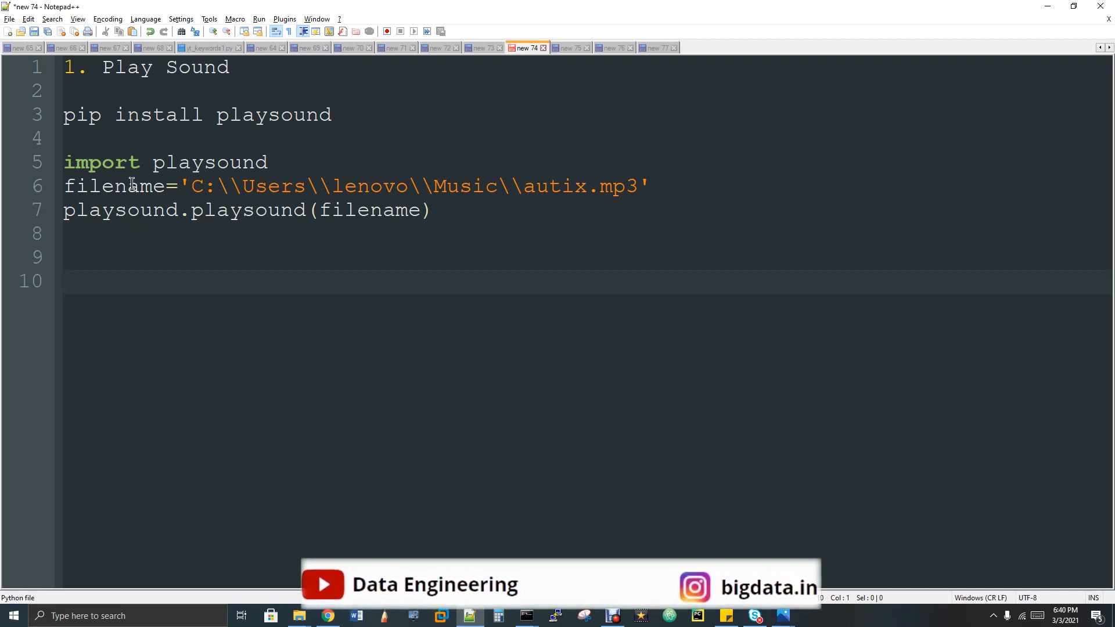
pyautogui.doubleClick(207, 161)
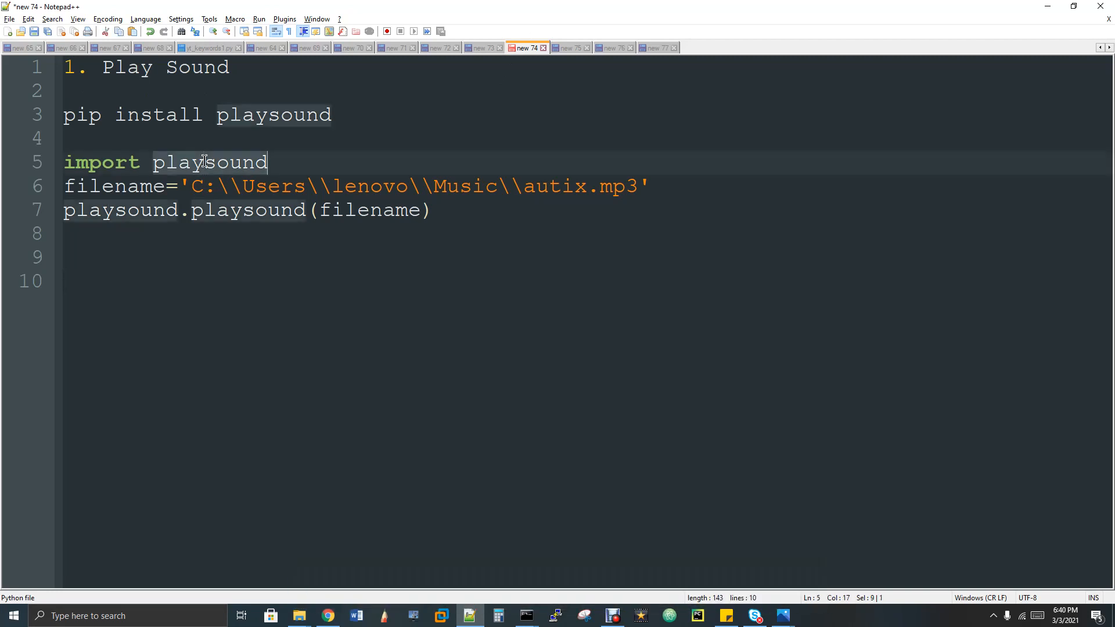
pyautogui.moveTo(204, 159)
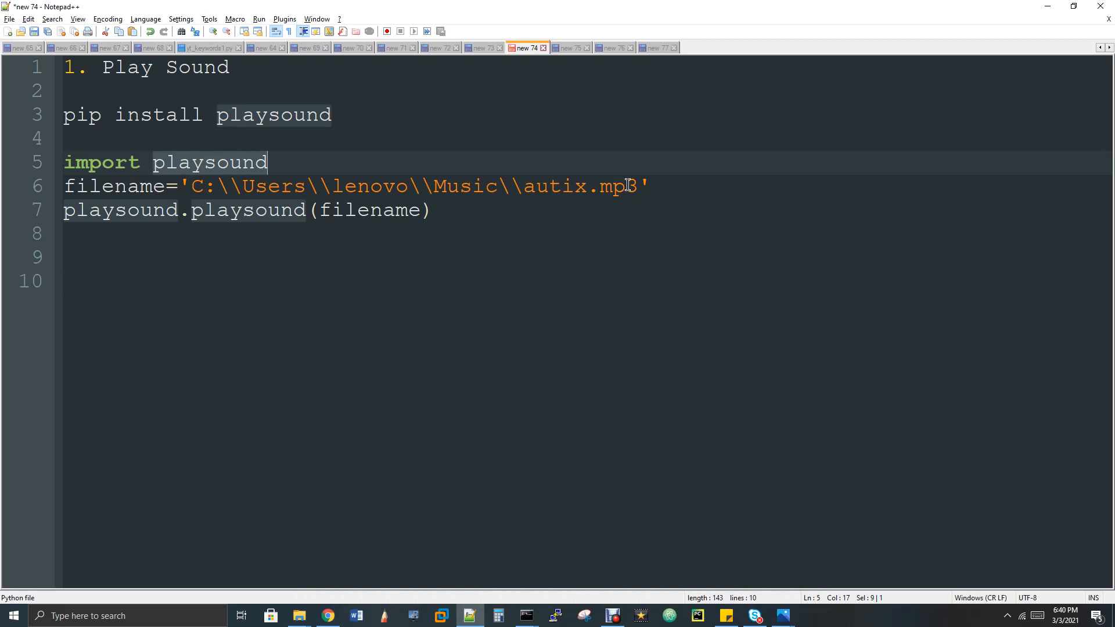
pyautogui.moveTo(262, 191)
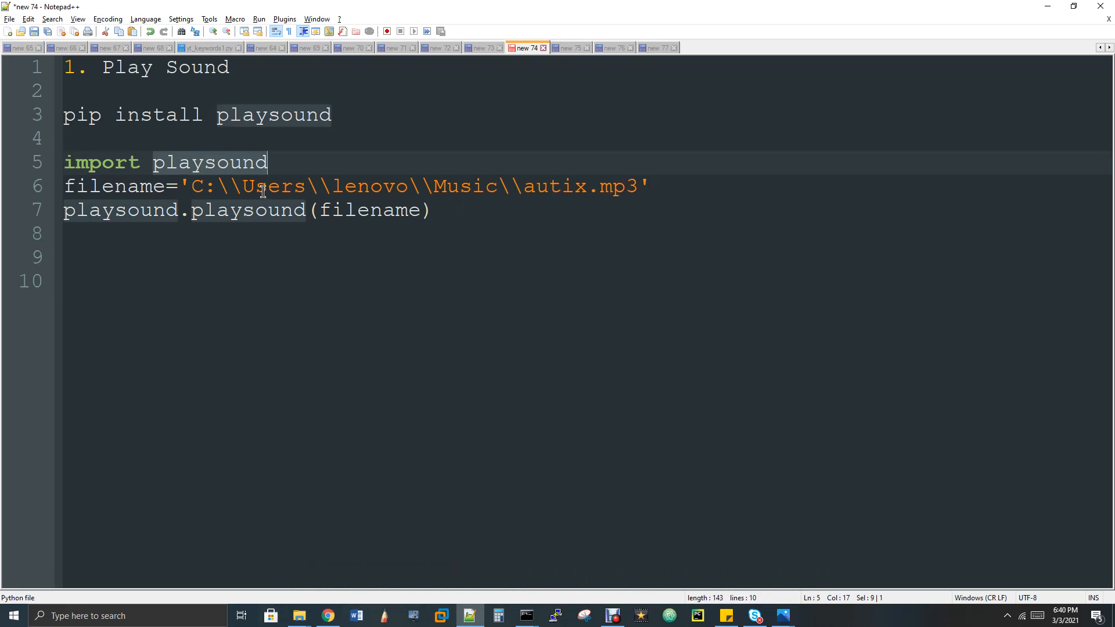
pyautogui.moveTo(321, 209)
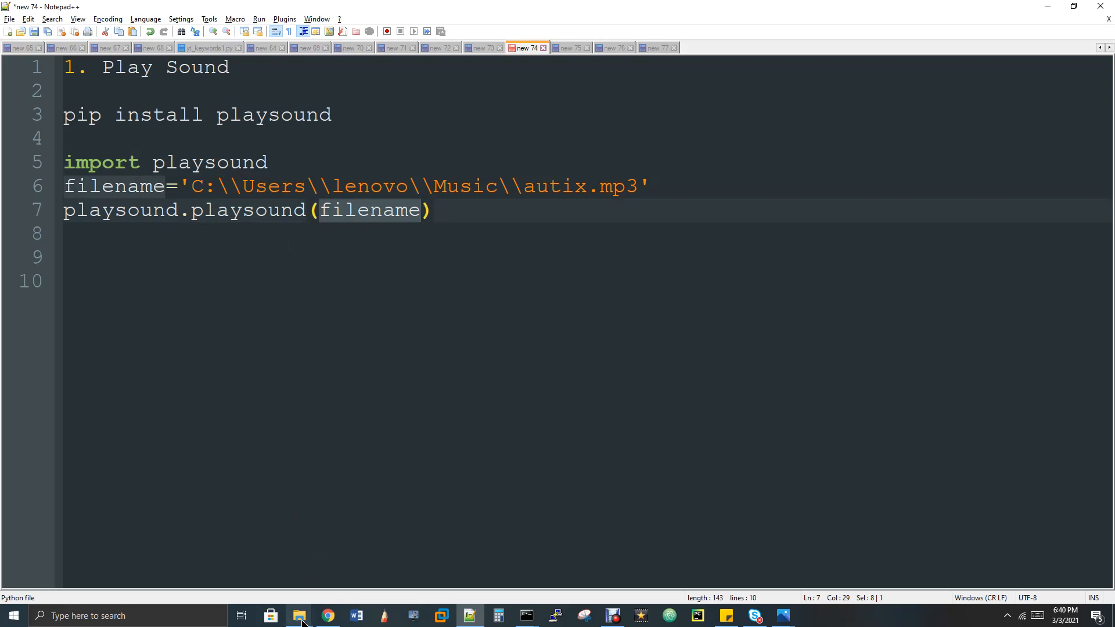
pyautogui.click(298, 615)
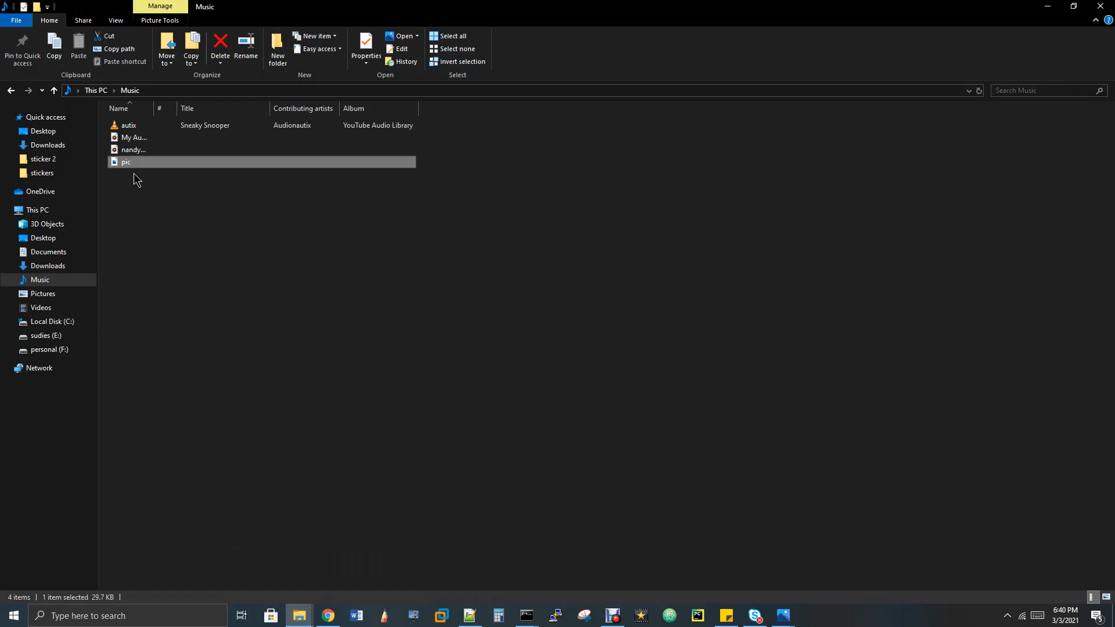
pyautogui.moveTo(135, 137)
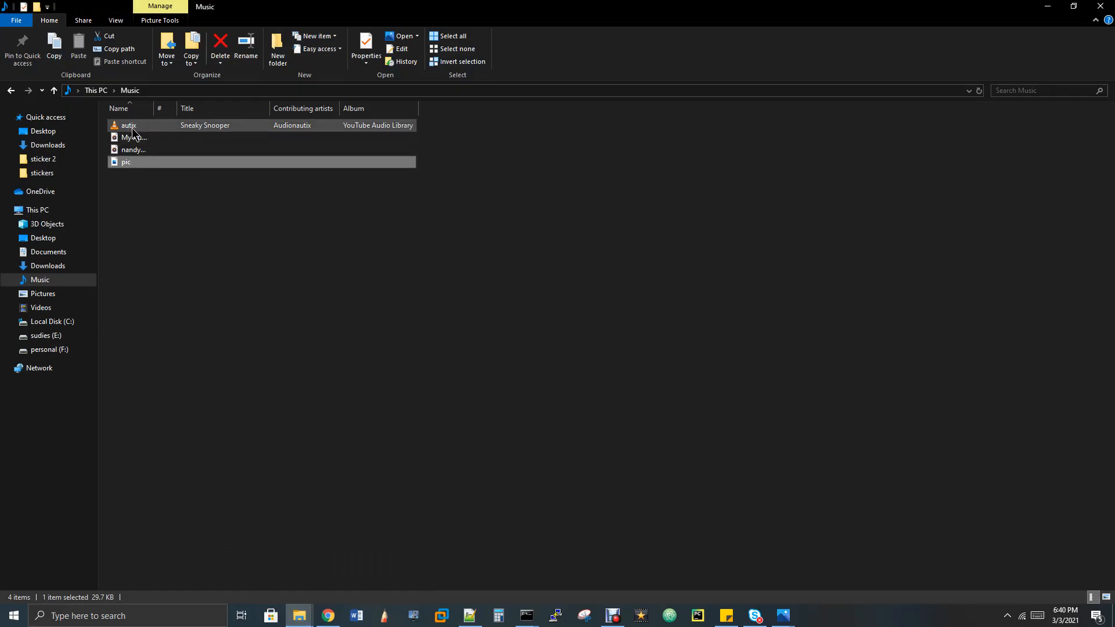
# Select the three playsound lines: the import, the autix filename and the playsound call
pyautogui.click(469, 616)
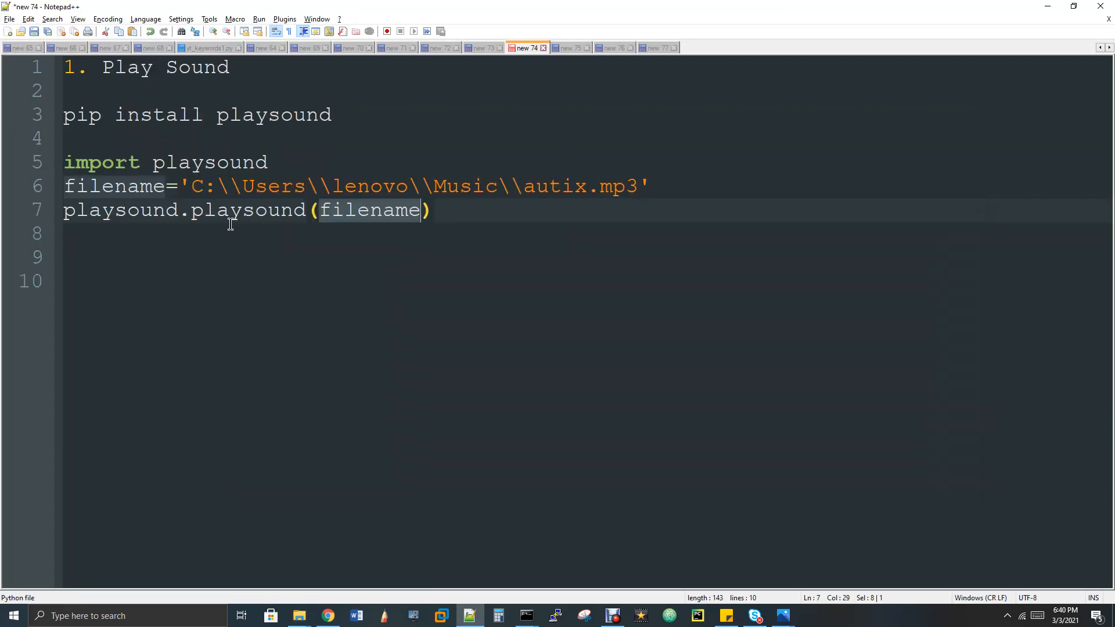
pyautogui.moveTo(419, 210); pyautogui.dragTo(71, 162)
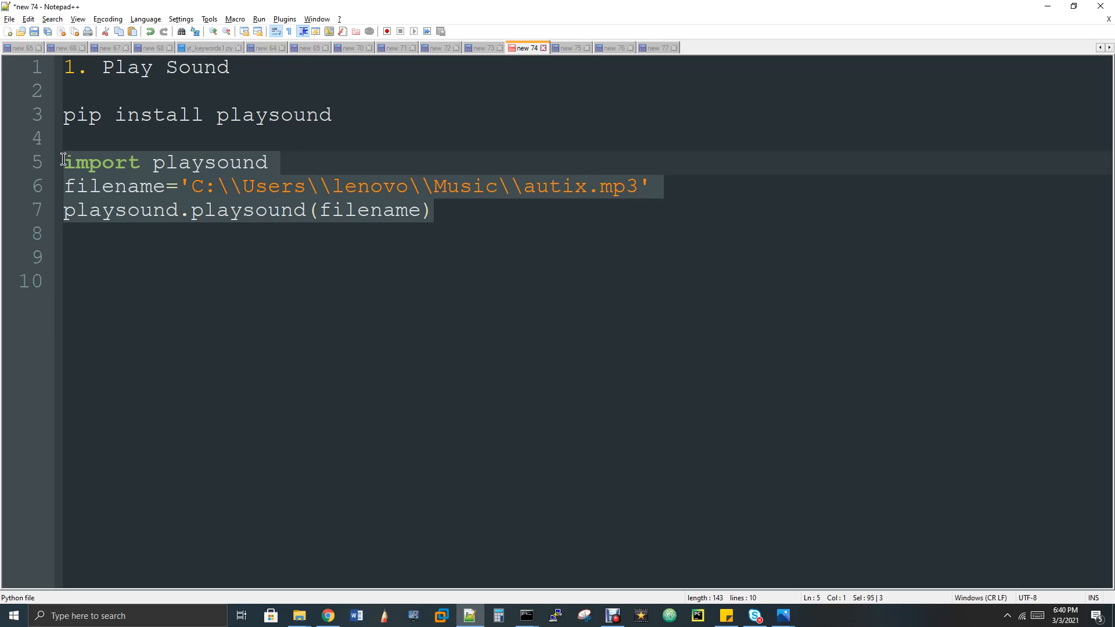
pyautogui.moveTo(148, 209)
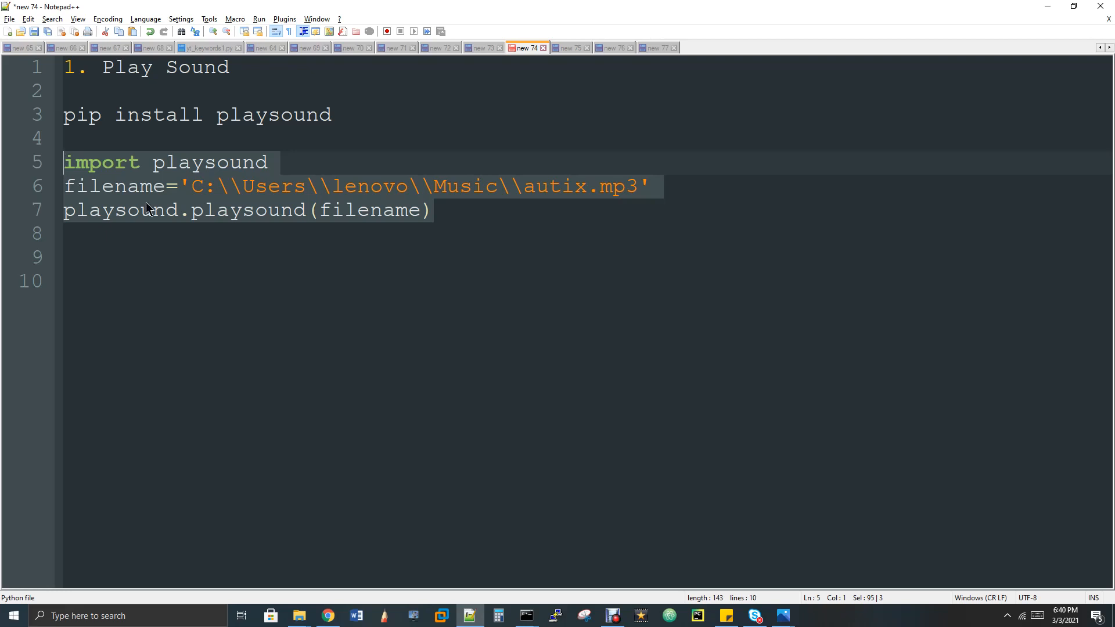
pyautogui.moveTo(525, 616)
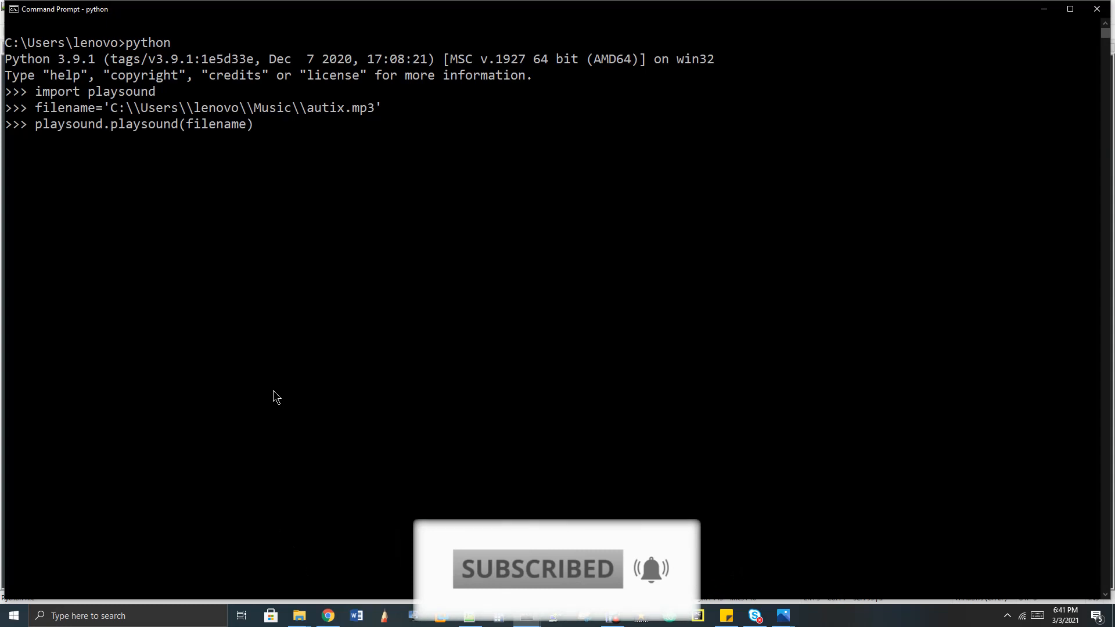
# Interrupt the playing audio with Ctrl+C, leave Python via exit(), and return to the snippets
pyautogui.press('ctrl+c')
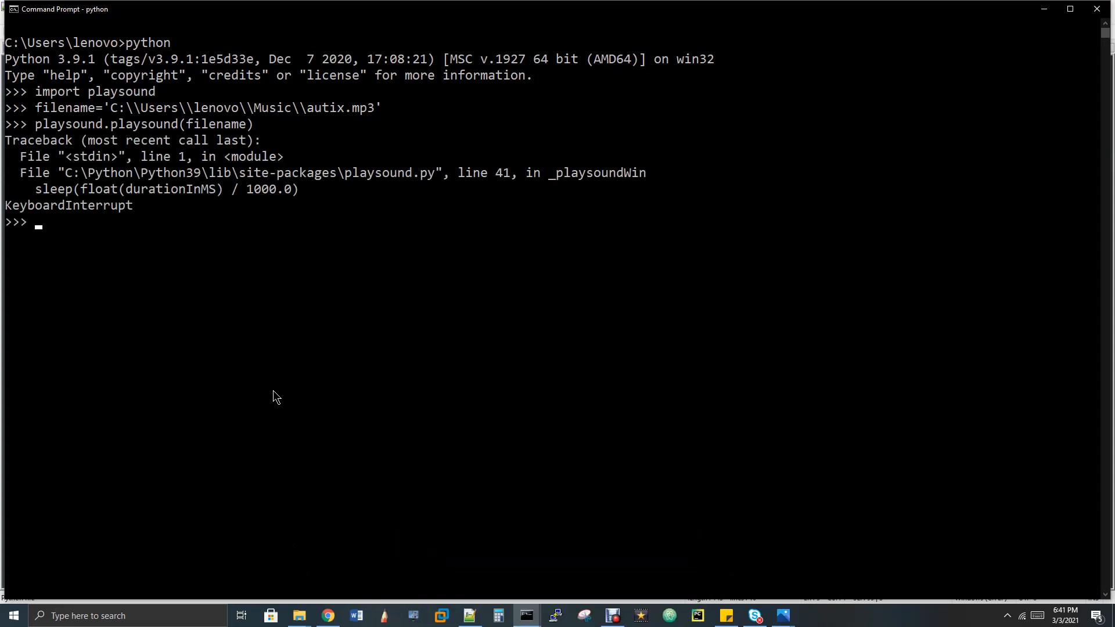
pyautogui.write('exit()')
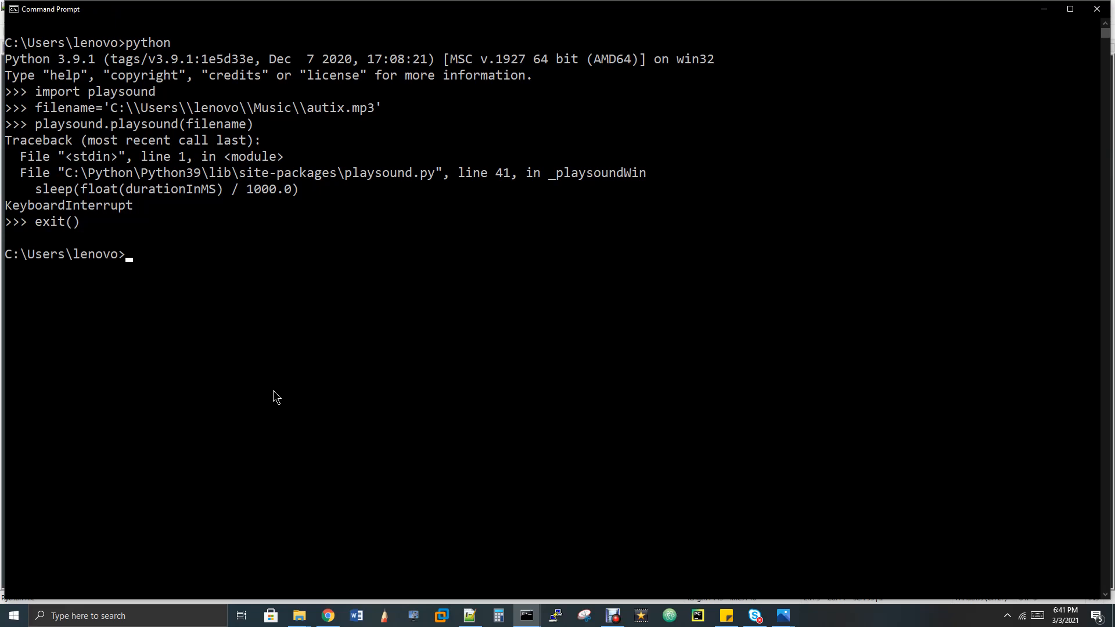
pyautogui.click(469, 616)
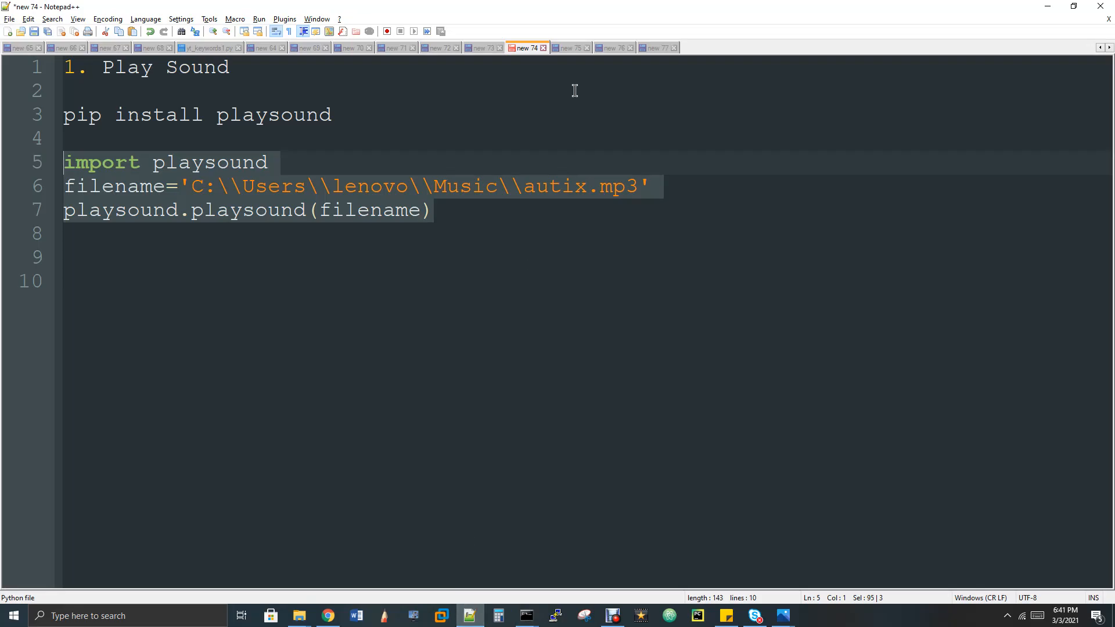
# Show the Mobile/TV/Dress/Doll pie chart snippet and mark the 'matplotlib' import
pyautogui.click(570, 48)
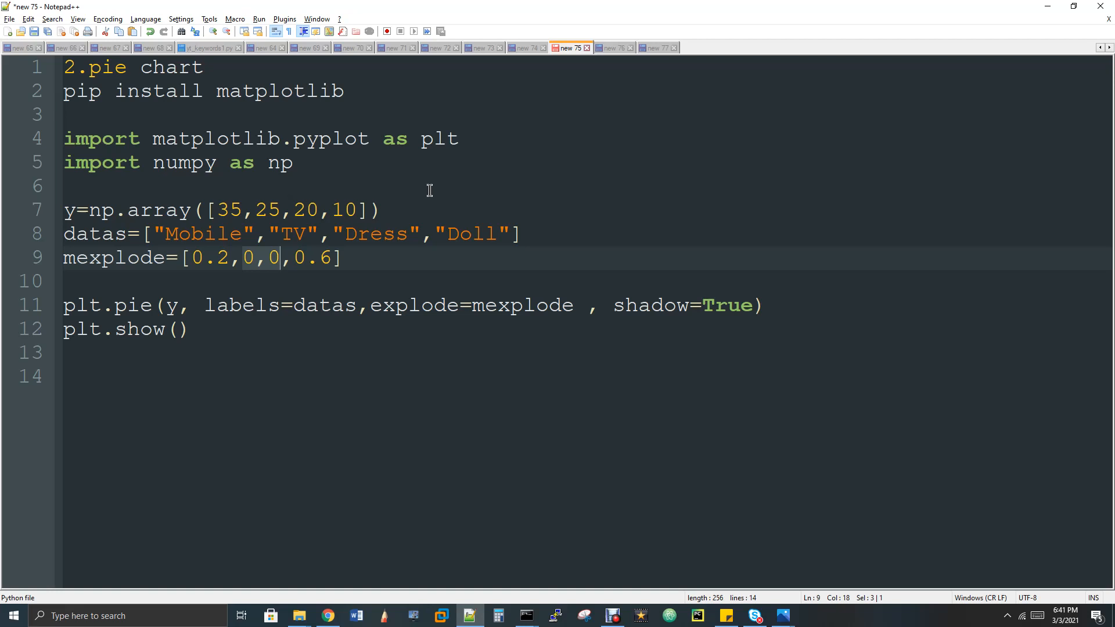
pyautogui.doubleClick(216, 139)
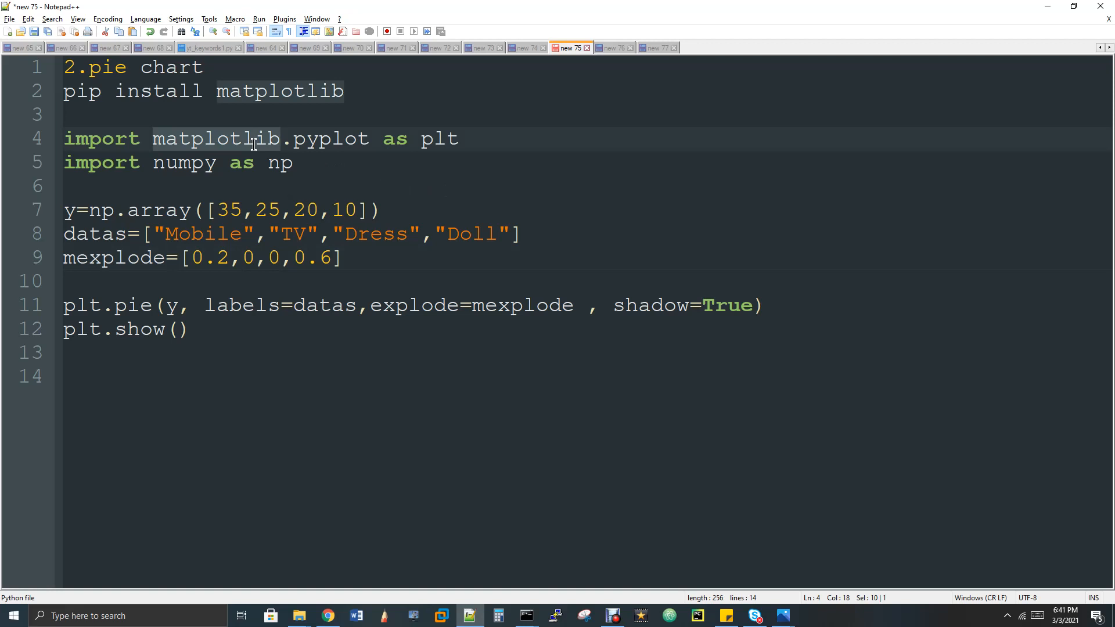
pyautogui.moveTo(198, 165)
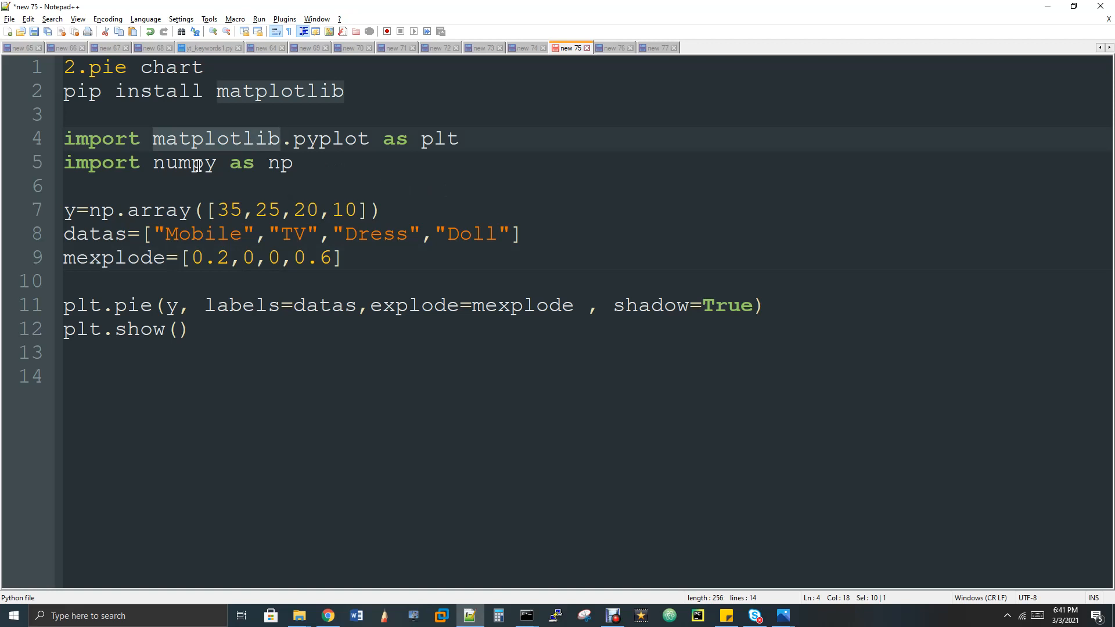
pyautogui.moveTo(156, 210)
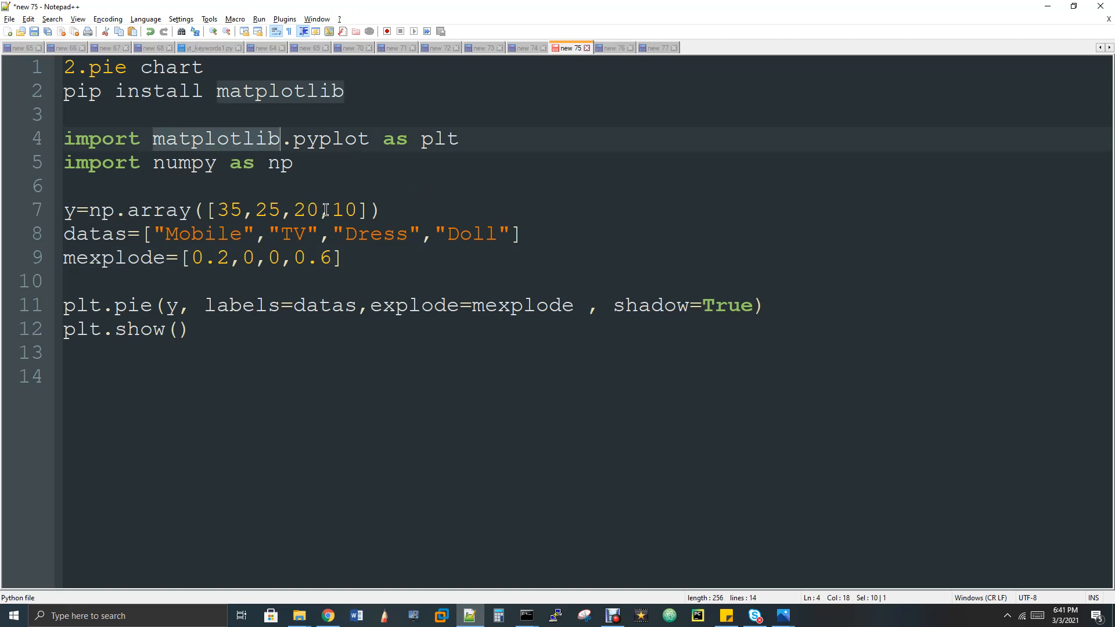
pyautogui.moveTo(116, 257)
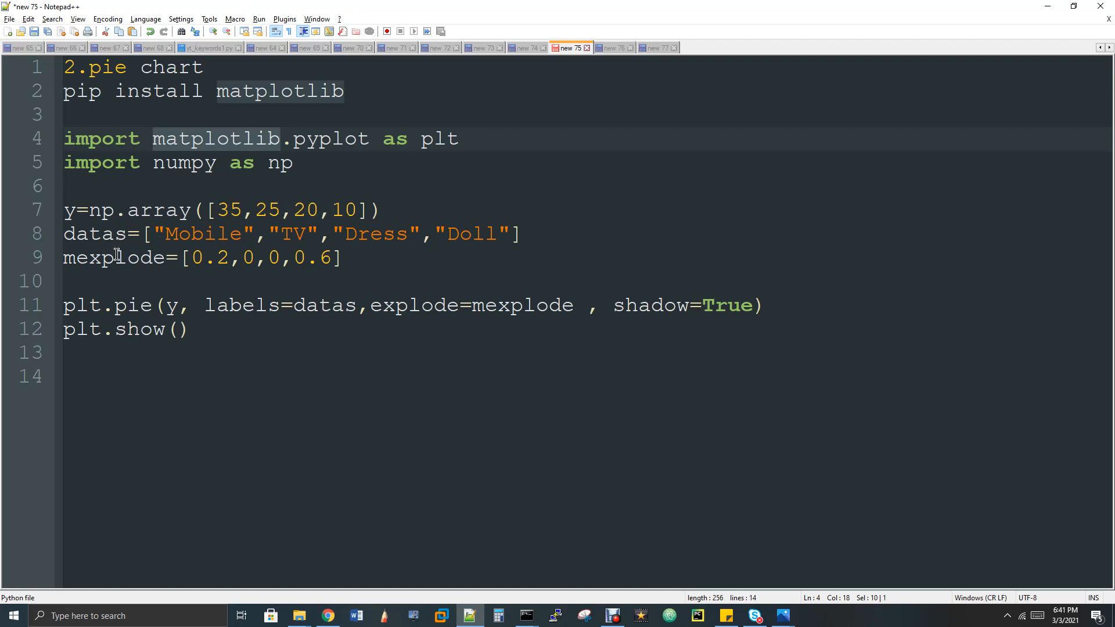
# Comment out the explode line with '#', drop explode from plt.pie, and mark the datas labels
pyautogui.write('#')
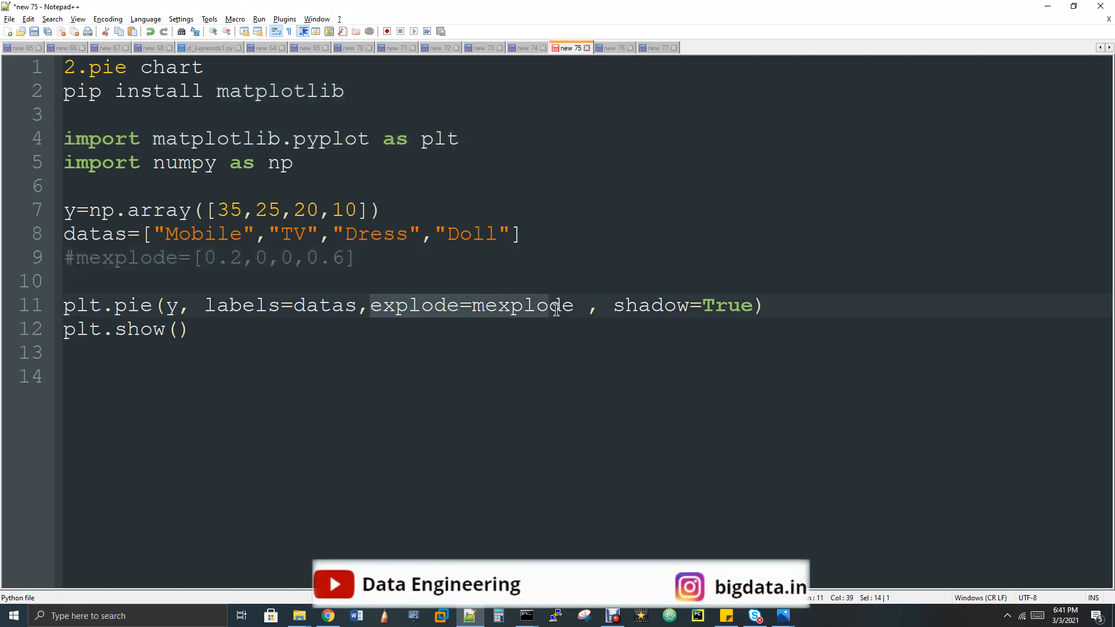
pyautogui.press('Delete')
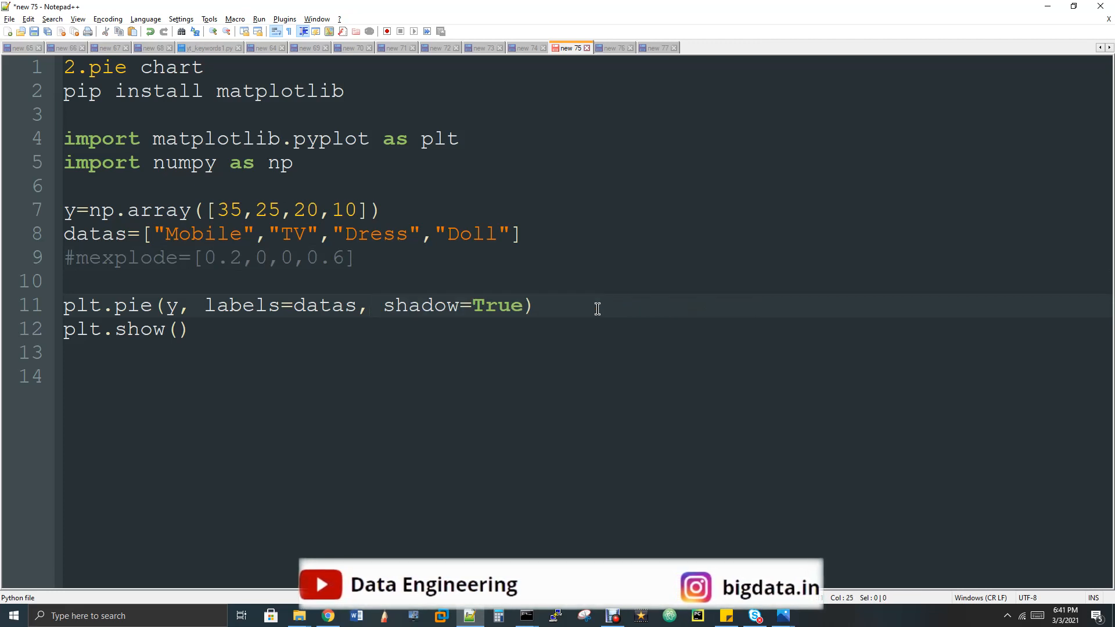
pyautogui.doubleClick(93, 233)
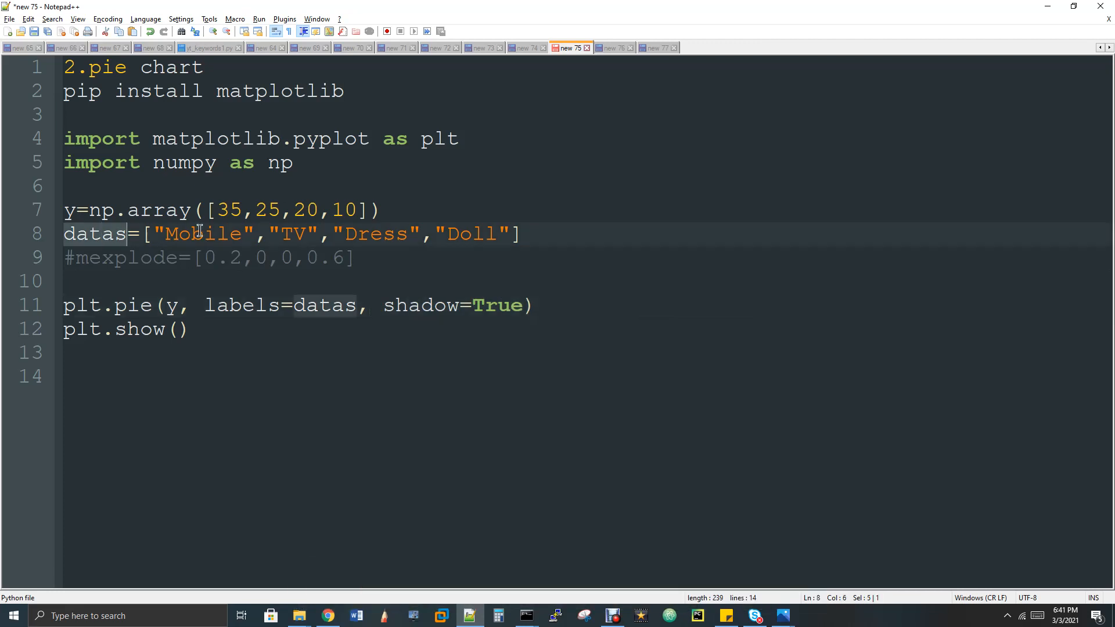
pyautogui.moveTo(418, 237)
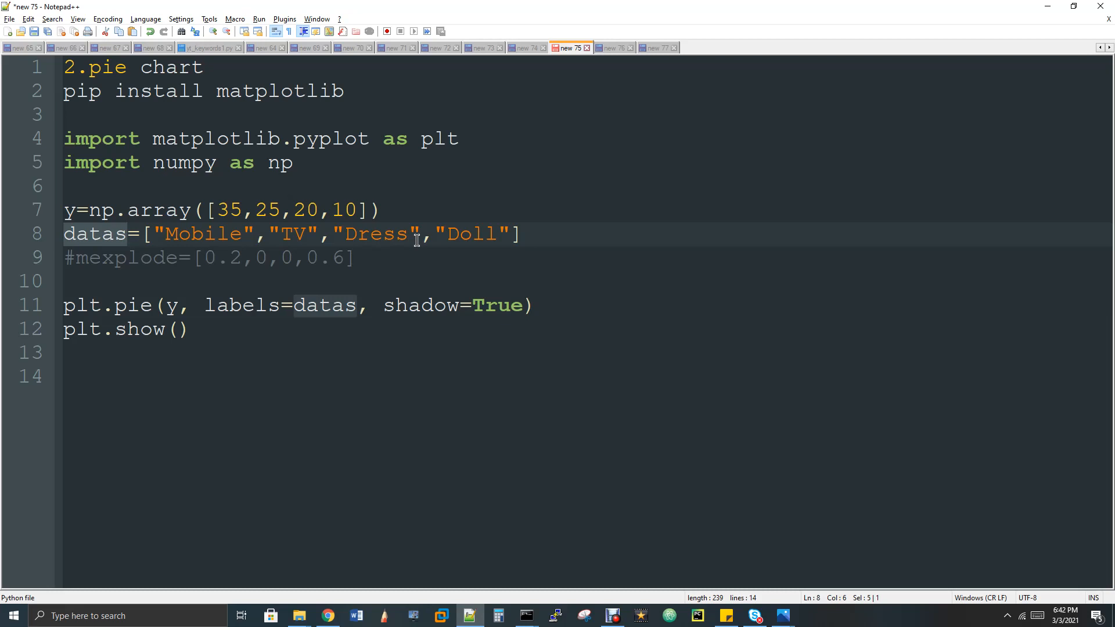
pyautogui.moveTo(168, 305)
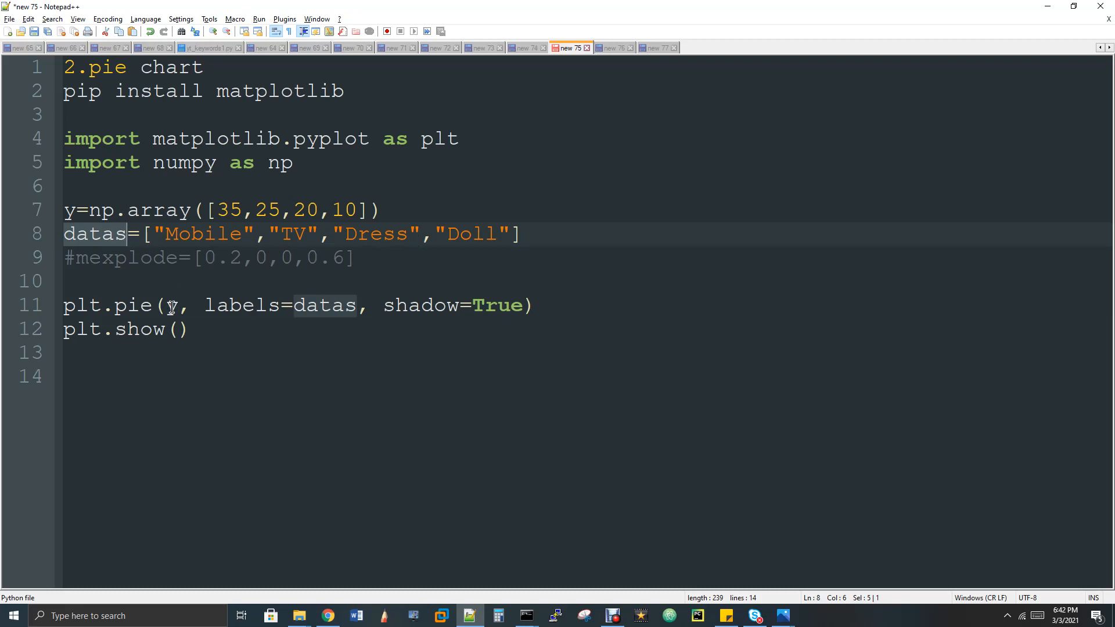
pyautogui.moveTo(440, 306)
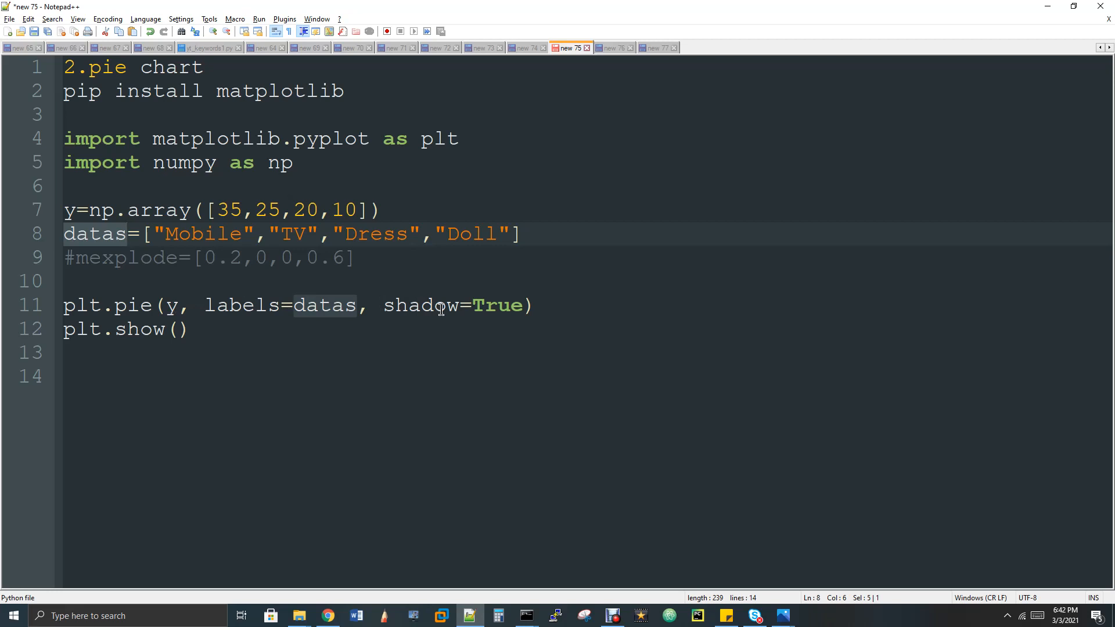
pyautogui.moveTo(492, 306)
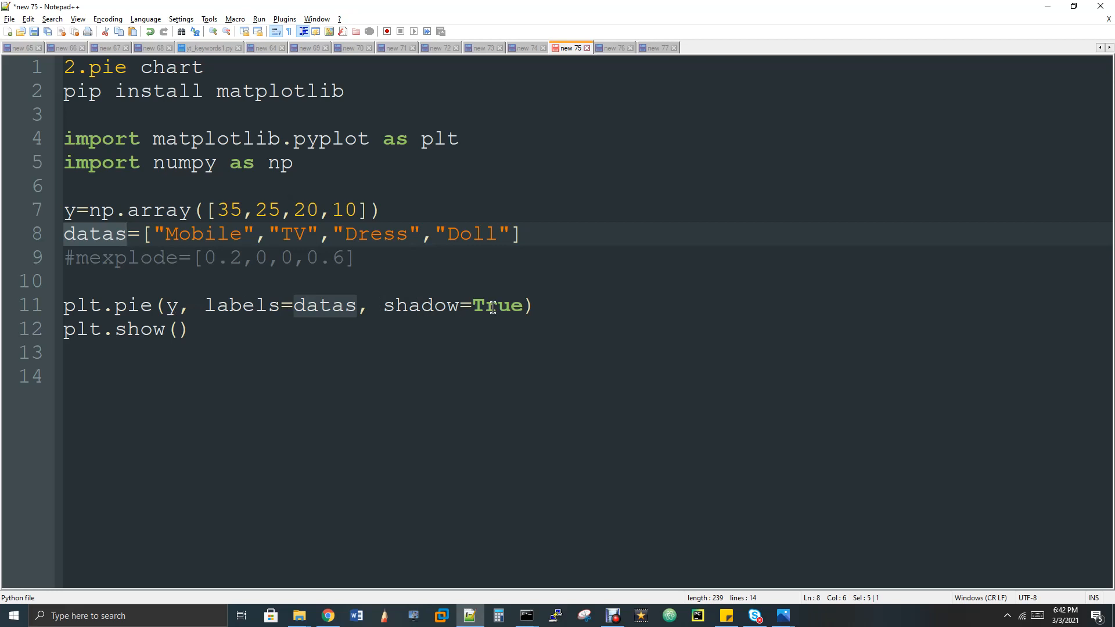
pyautogui.moveTo(469, 315)
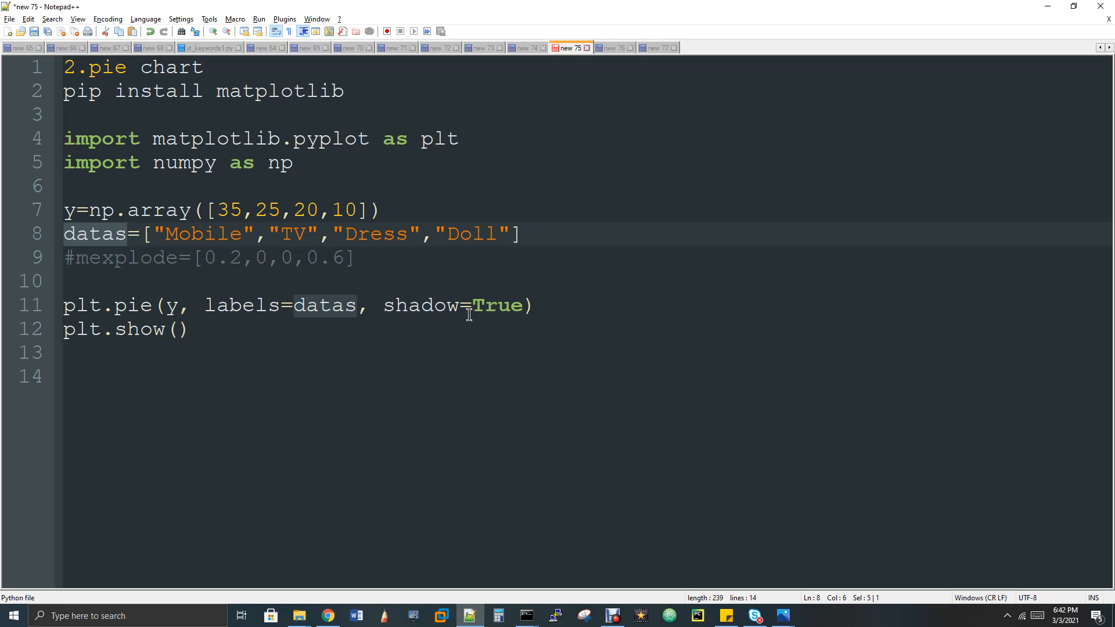
pyautogui.moveTo(122, 240)
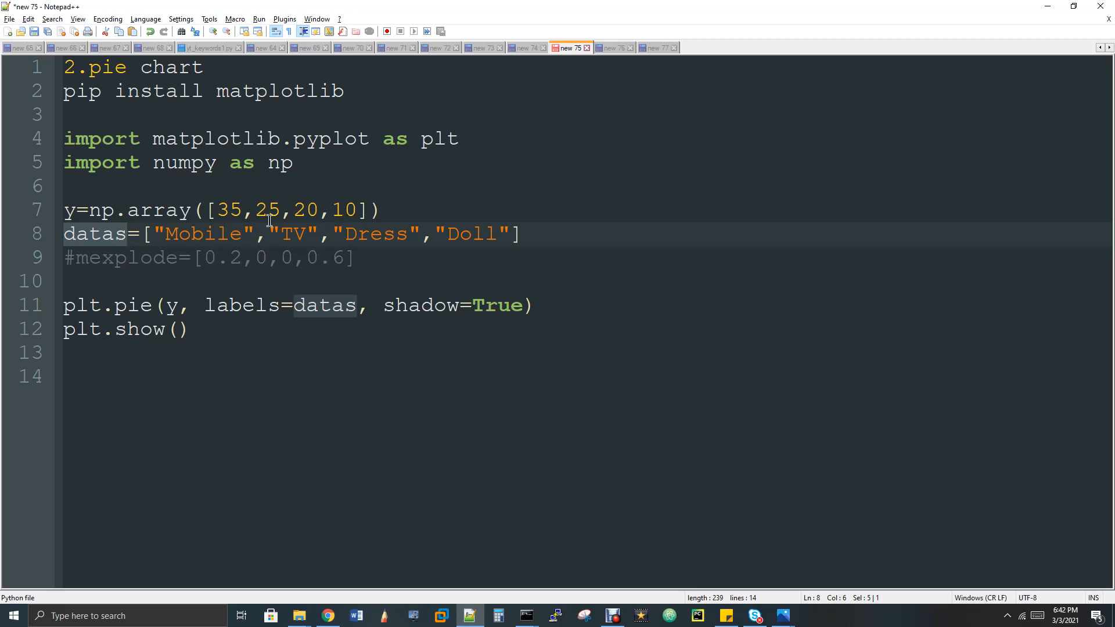
pyautogui.doubleClick(203, 233)
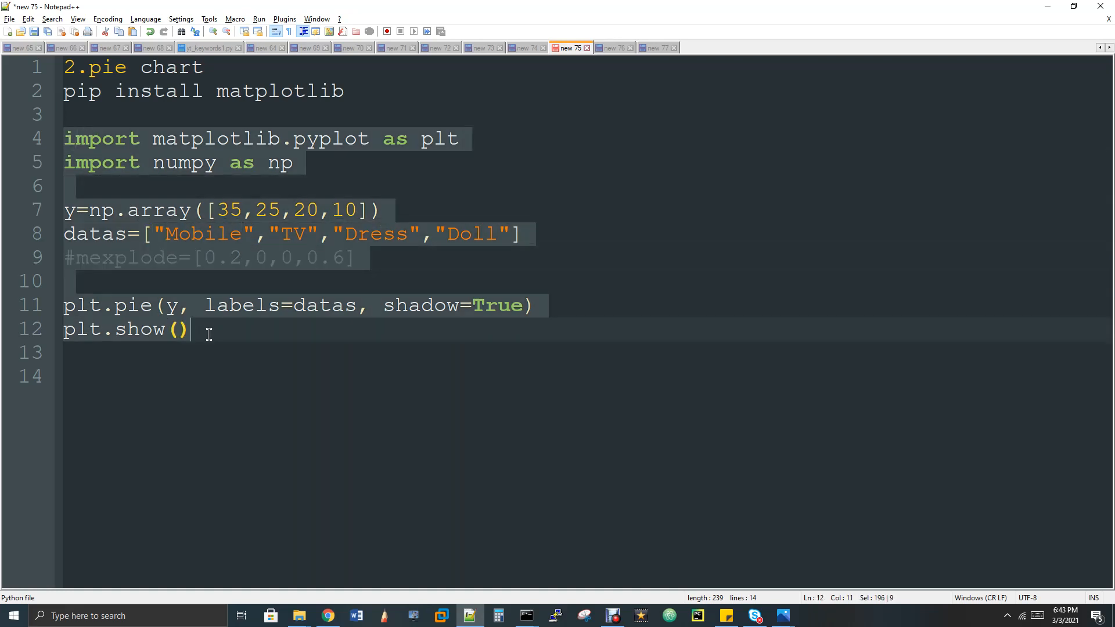
pyautogui.moveTo(525, 616)
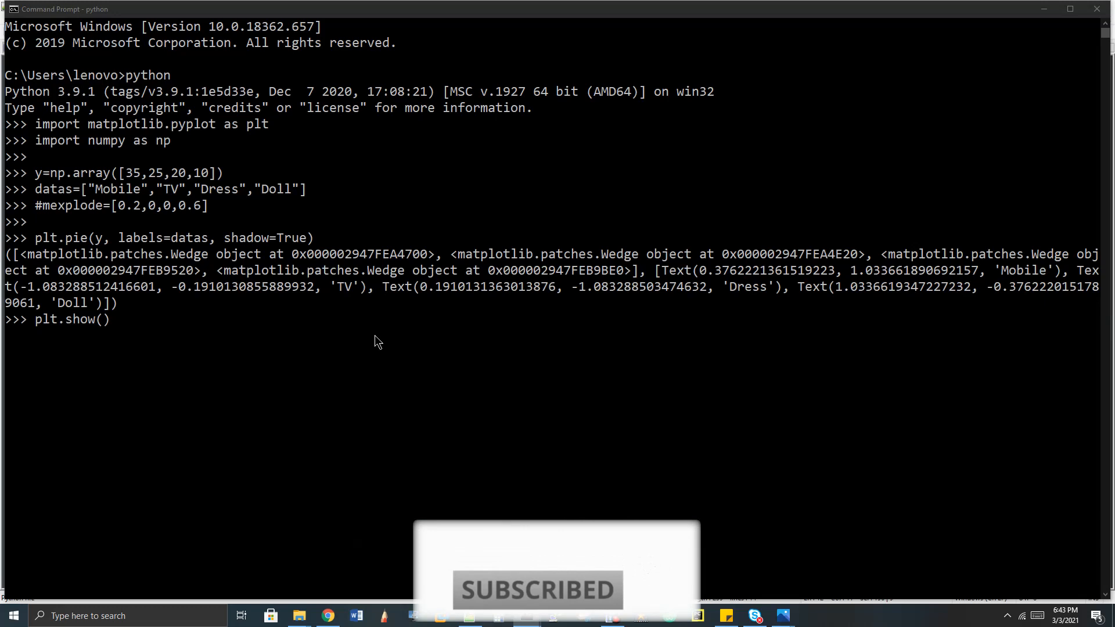
# Run plt.show() so the shadowed pie chart labelled Mobile, TV, Dress, Doll appears
pyautogui.press('Return')
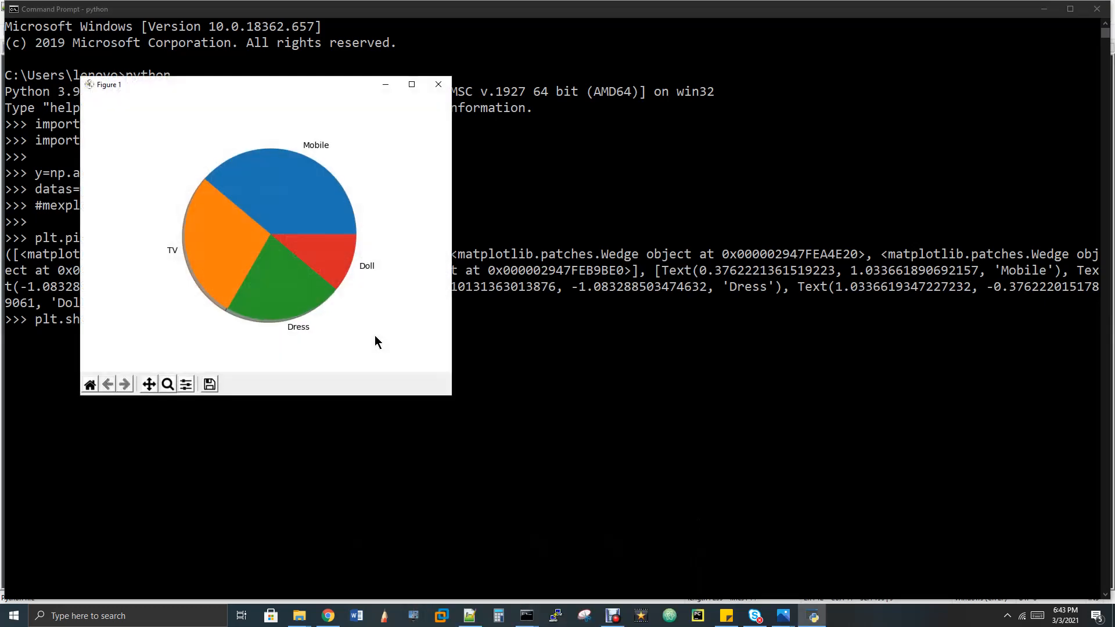
pyautogui.moveTo(320, 234)
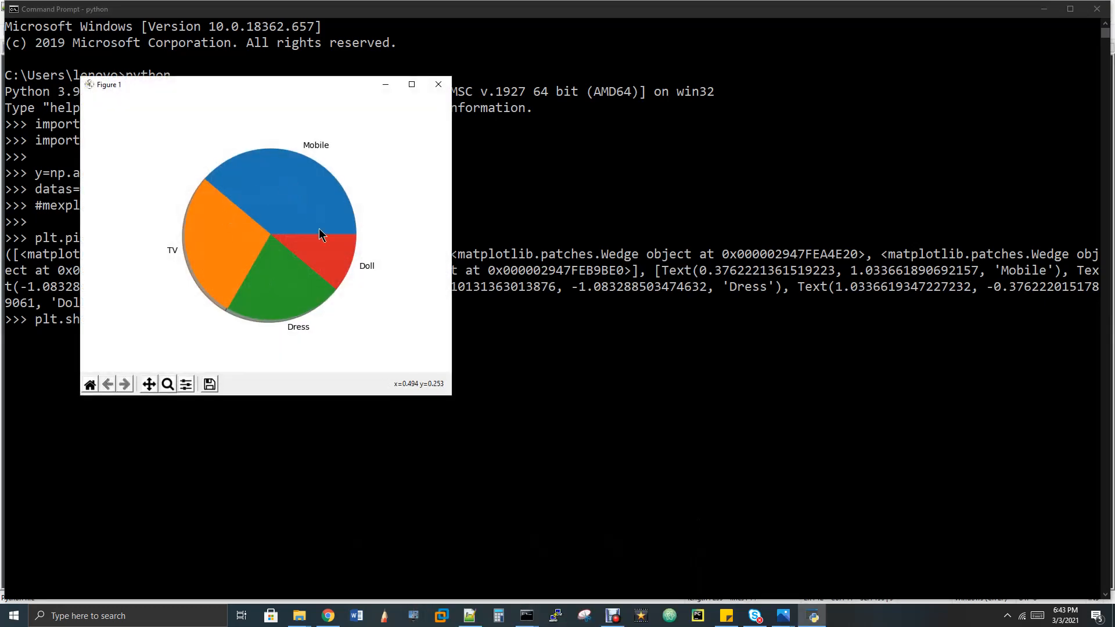
pyautogui.moveTo(276, 183)
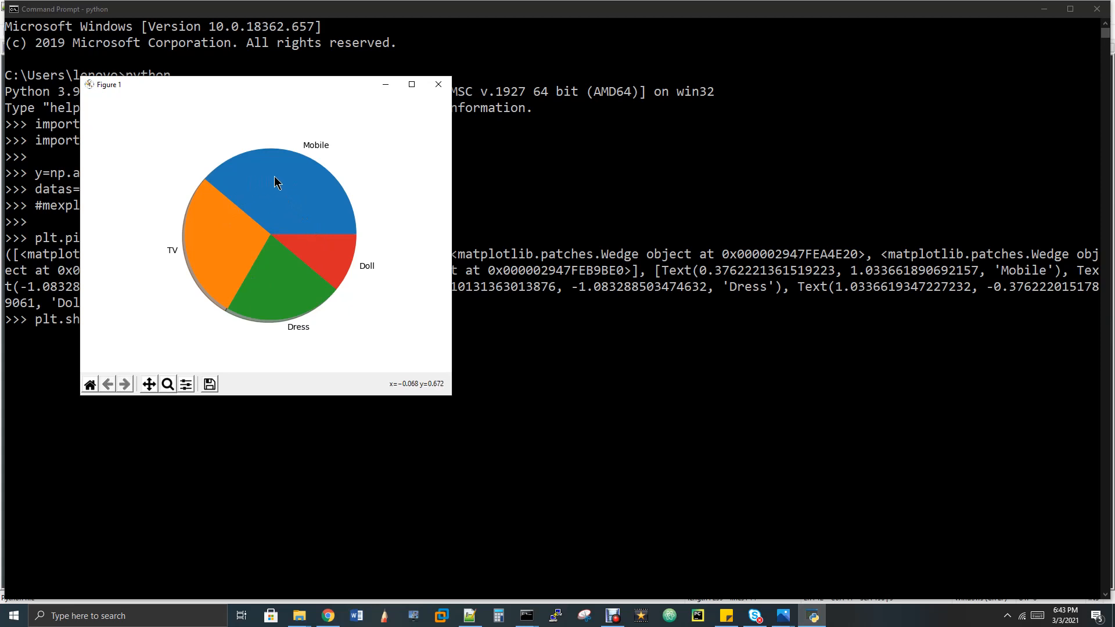
pyautogui.moveTo(306, 204)
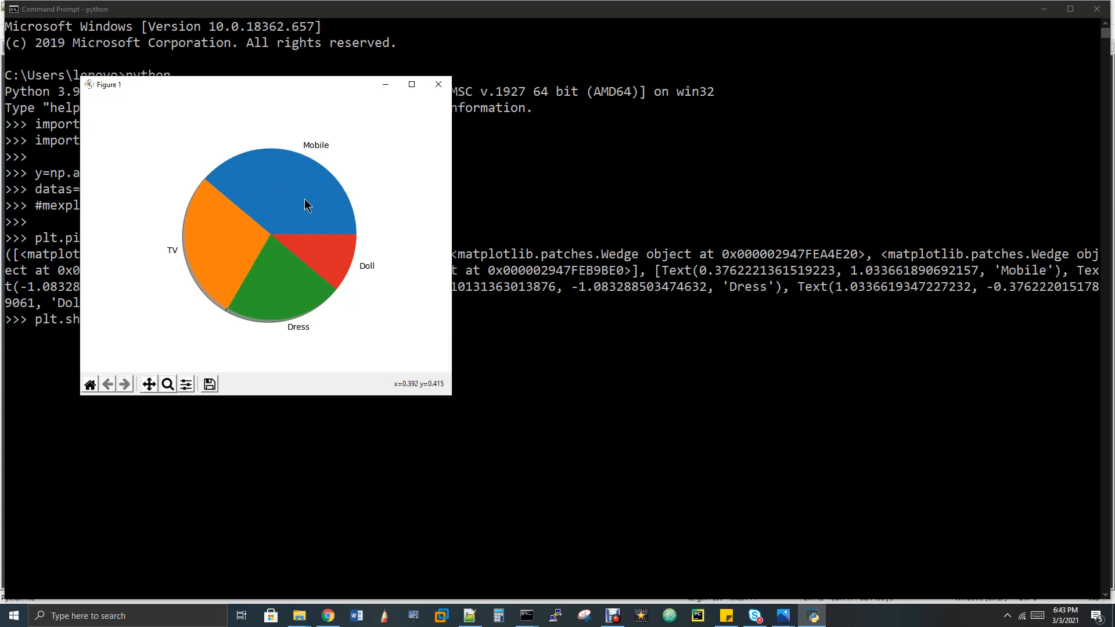
pyautogui.moveTo(319, 256)
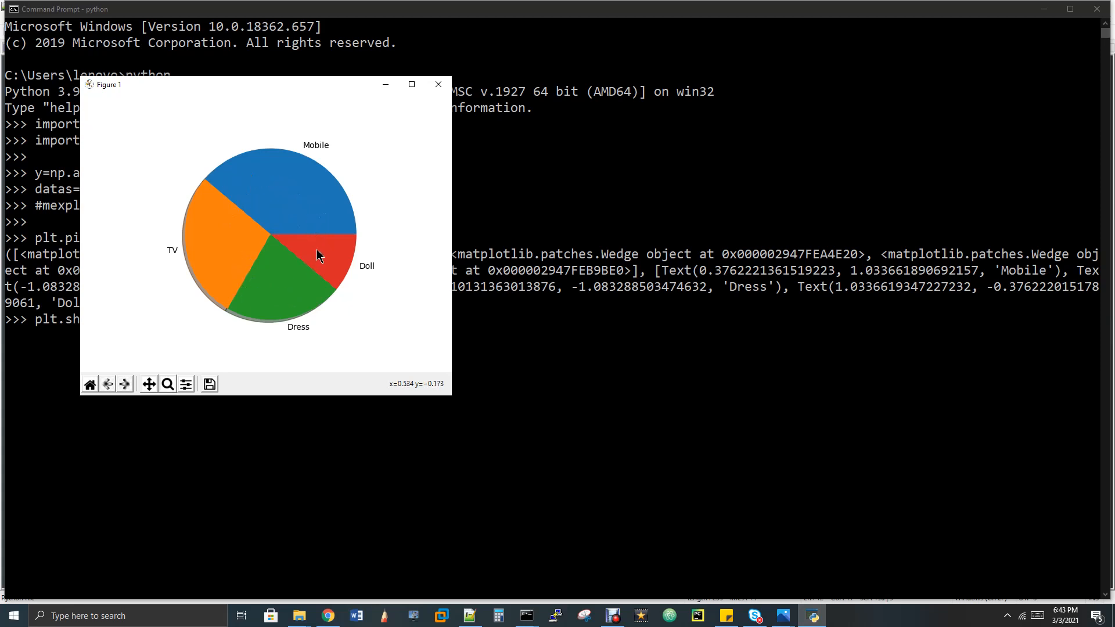
pyautogui.moveTo(266, 210)
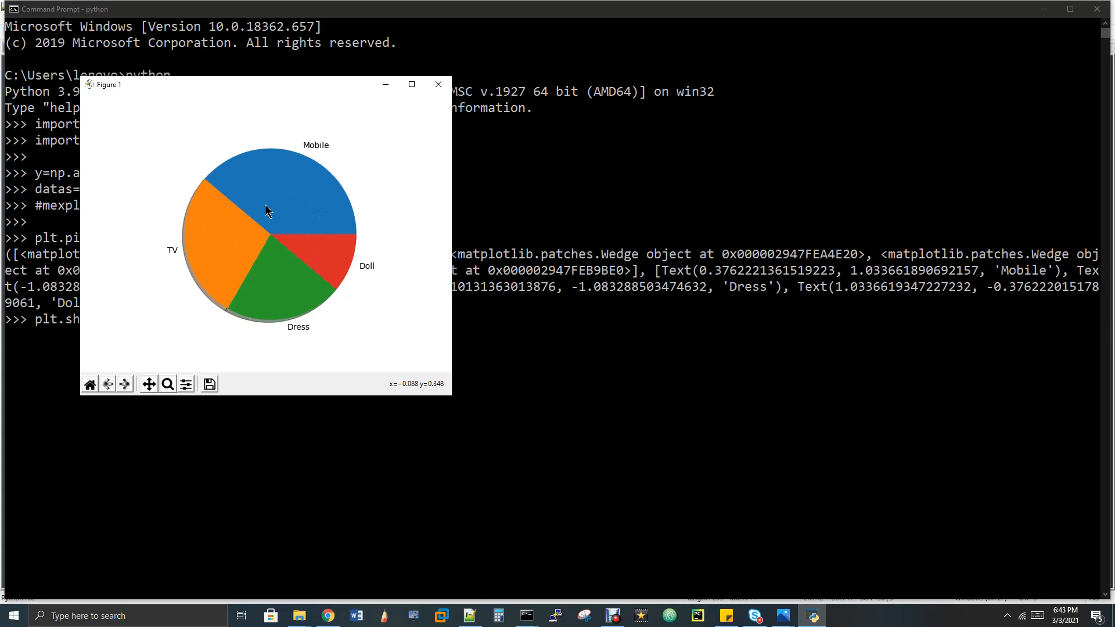
pyautogui.moveTo(200, 253)
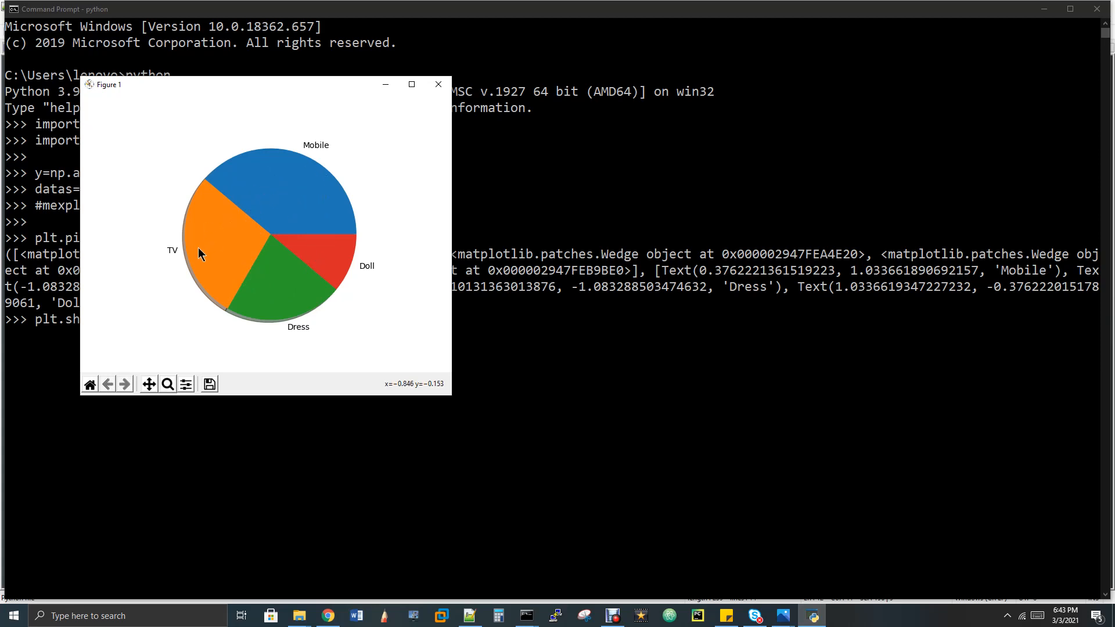
pyautogui.moveTo(385, 418)
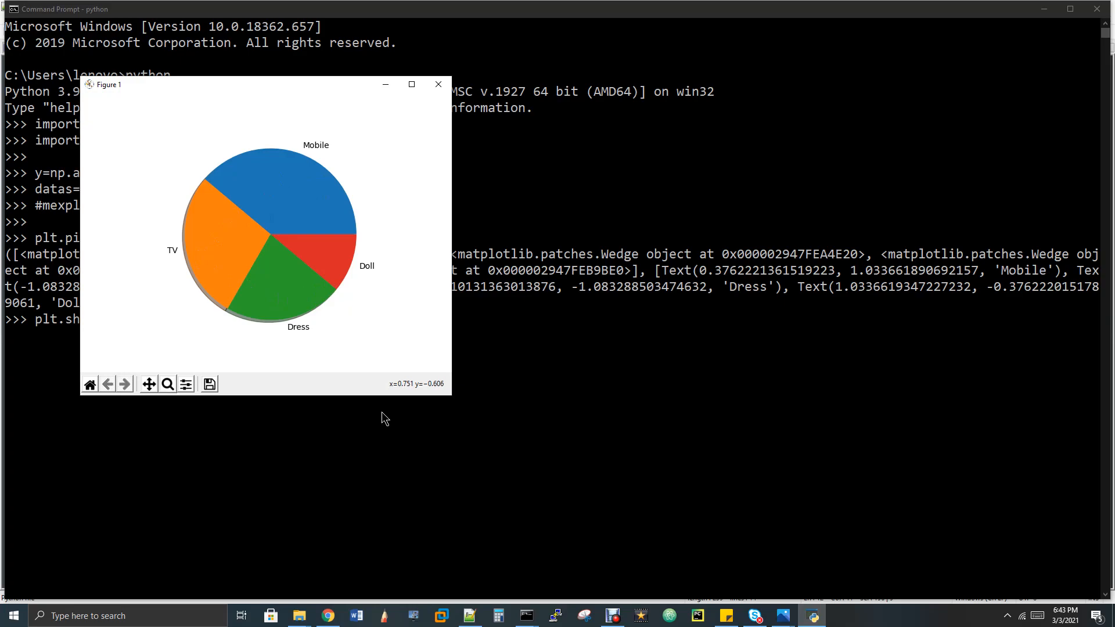
pyautogui.click(469, 616)
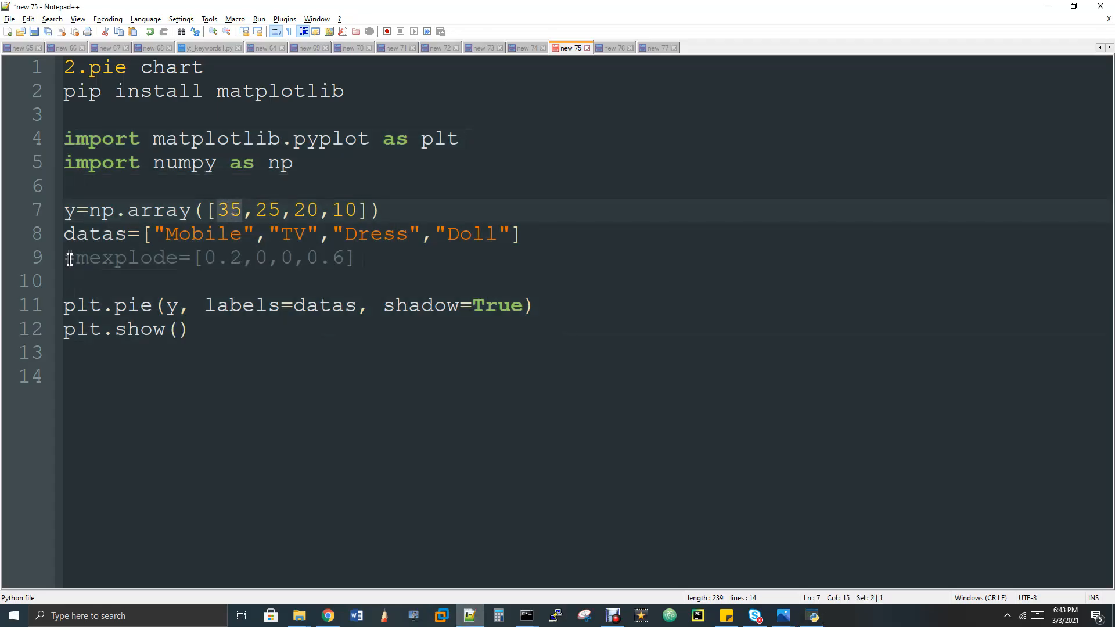
# Add explode=mexplode to plt.pie, mark it, and bring the earlier chart back into view
pyautogui.write('explode=mexplode ,')
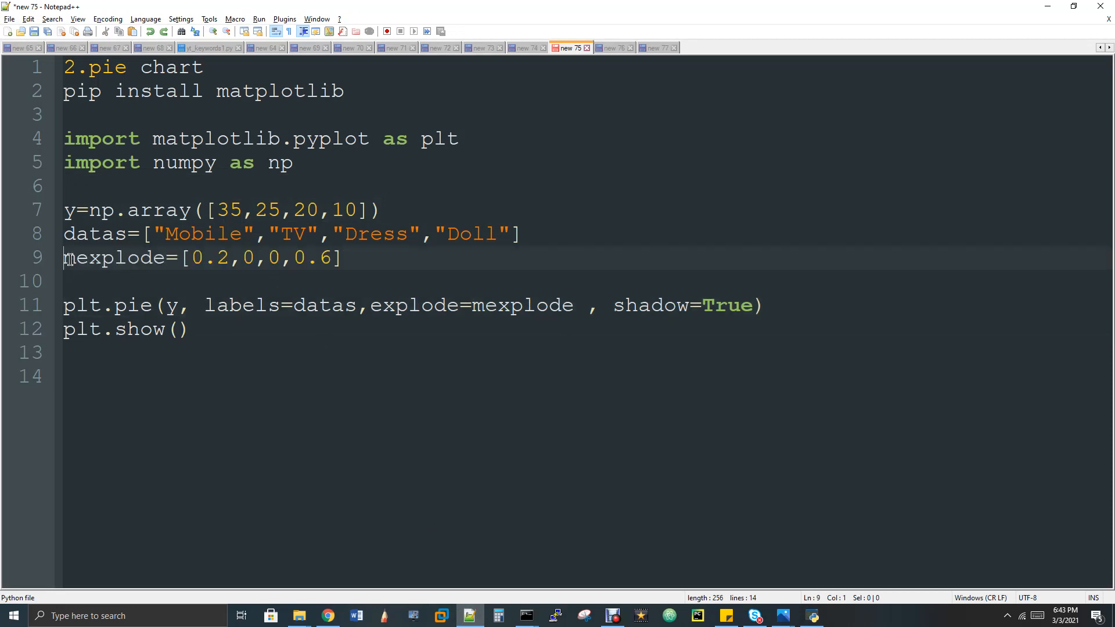
pyautogui.moveTo(482, 304)
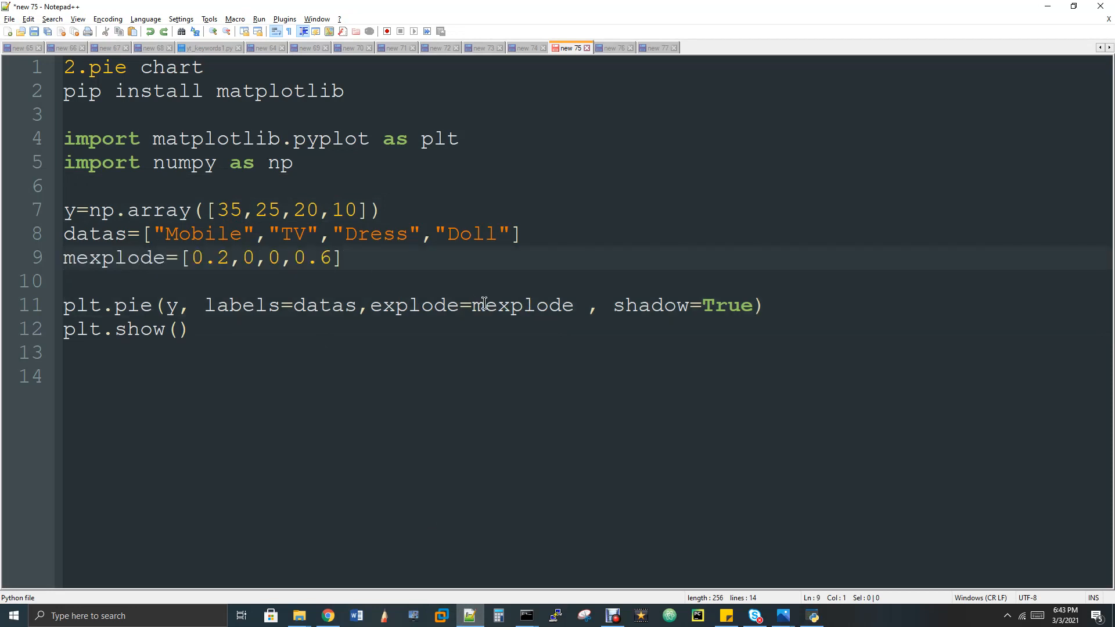
pyautogui.doubleClick(413, 306)
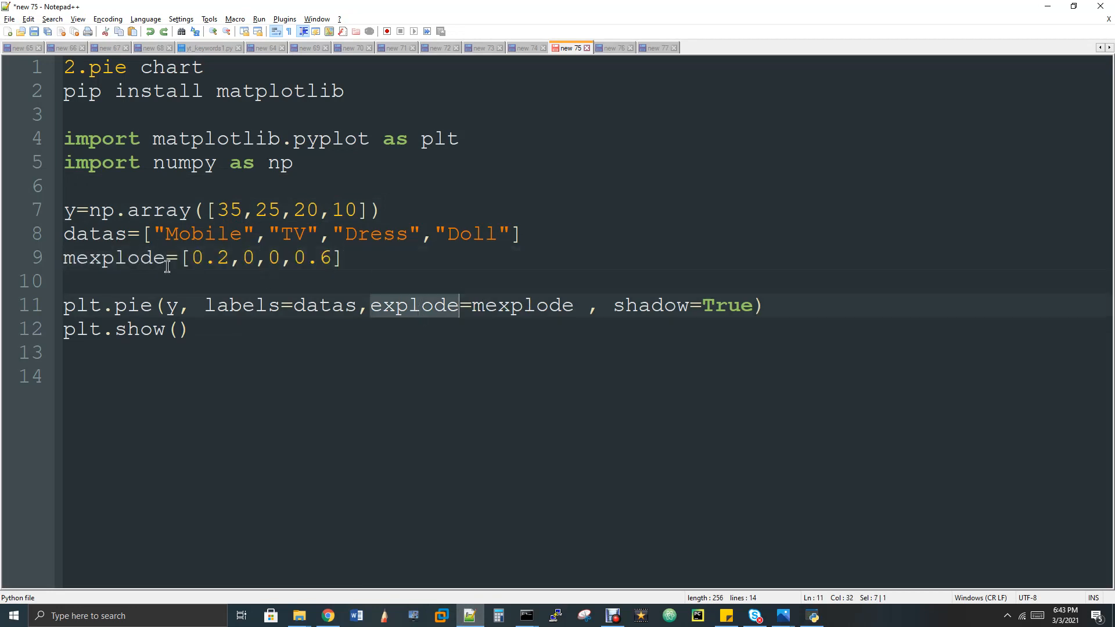
pyautogui.click(139, 258)
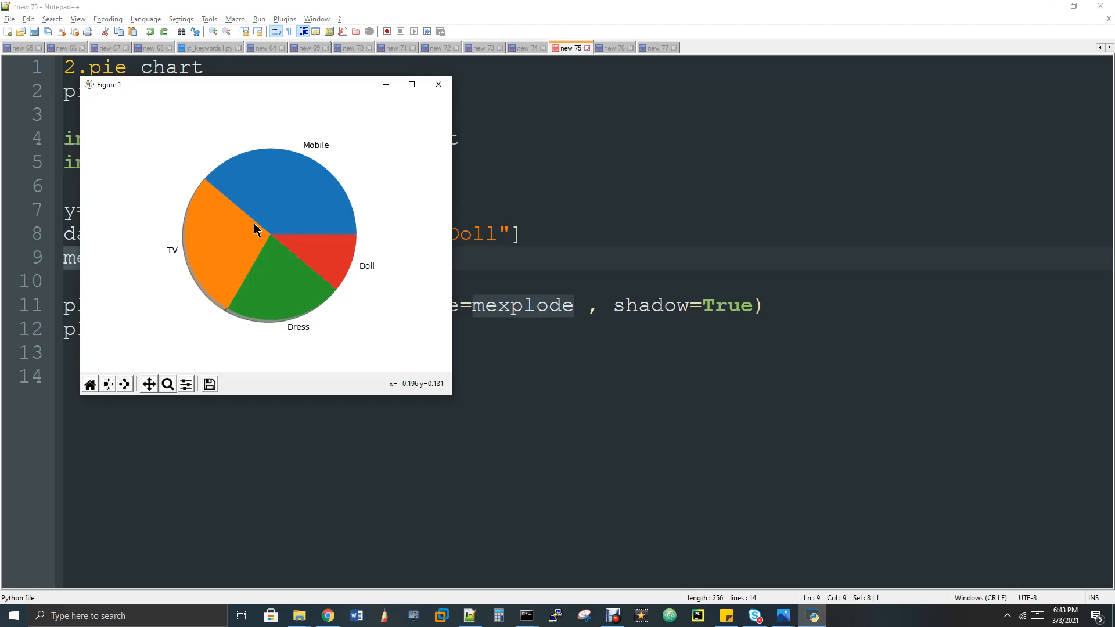
pyautogui.moveTo(280, 267)
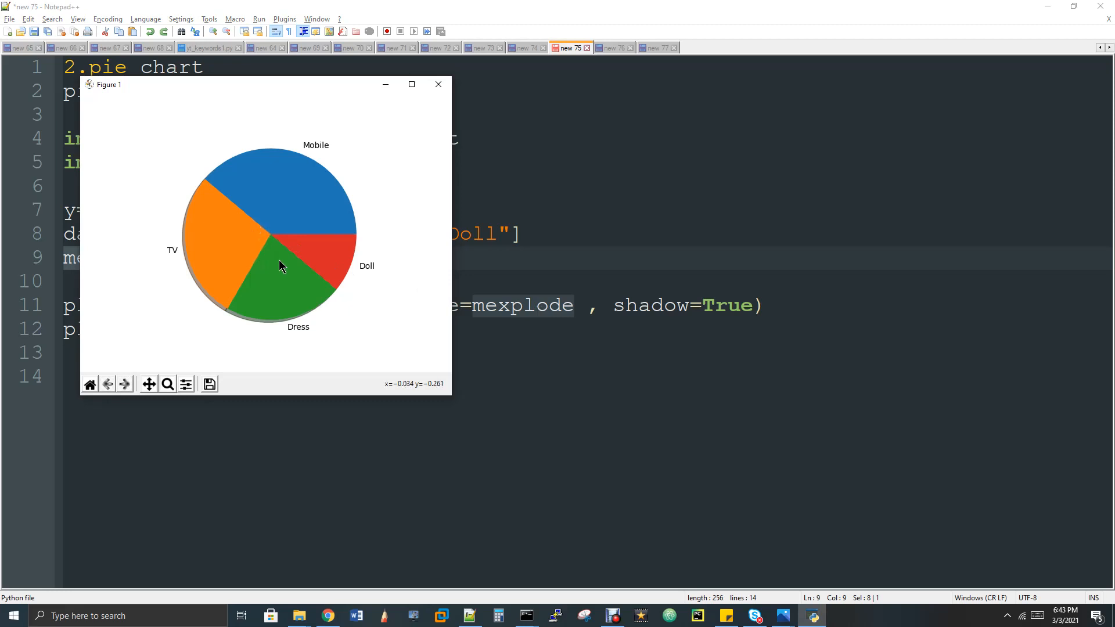
pyautogui.click(438, 83)
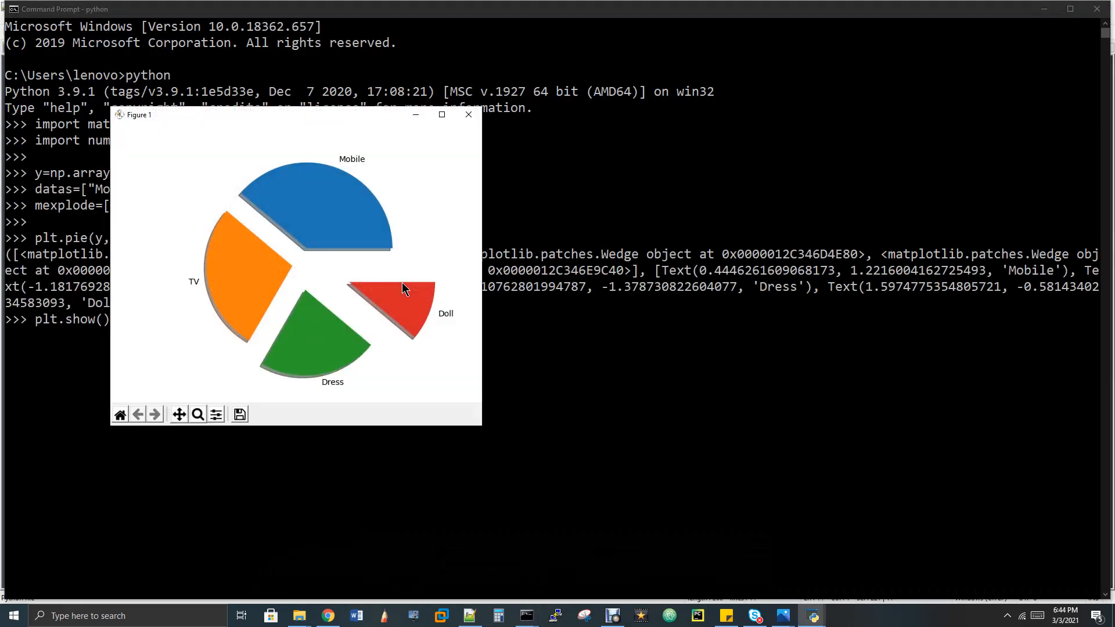
pyautogui.moveTo(321, 272)
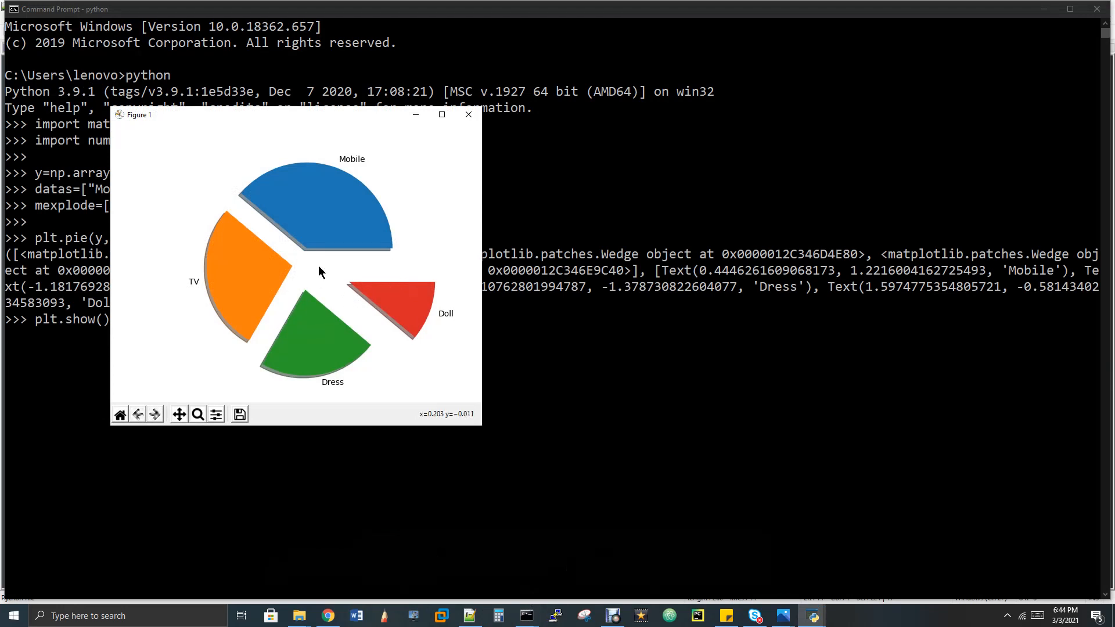
pyautogui.moveTo(276, 230)
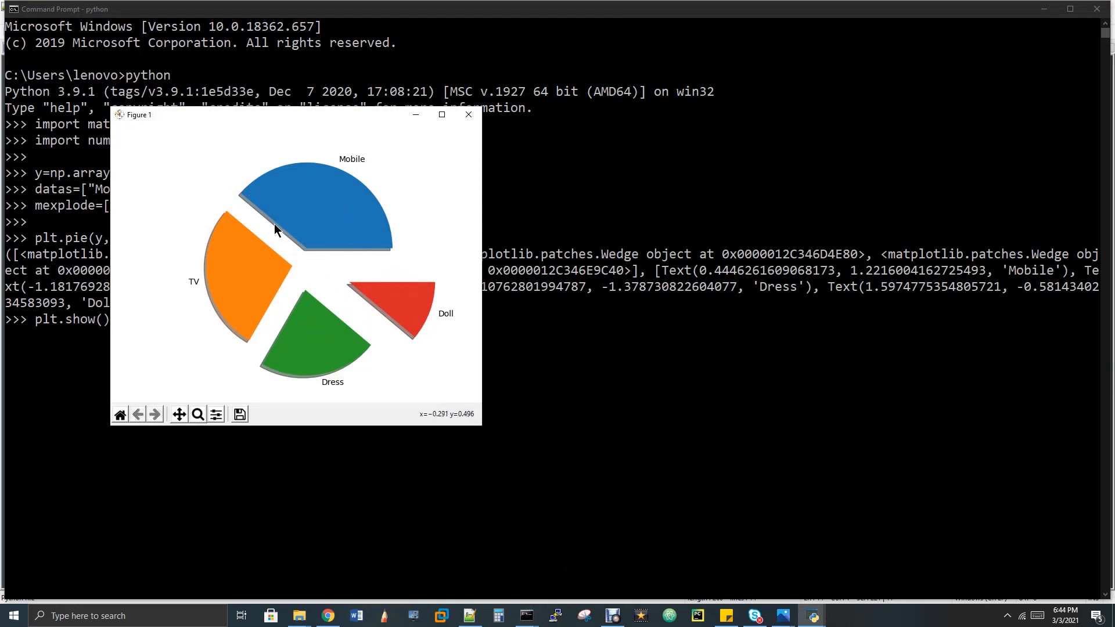
pyautogui.moveTo(242, 213)
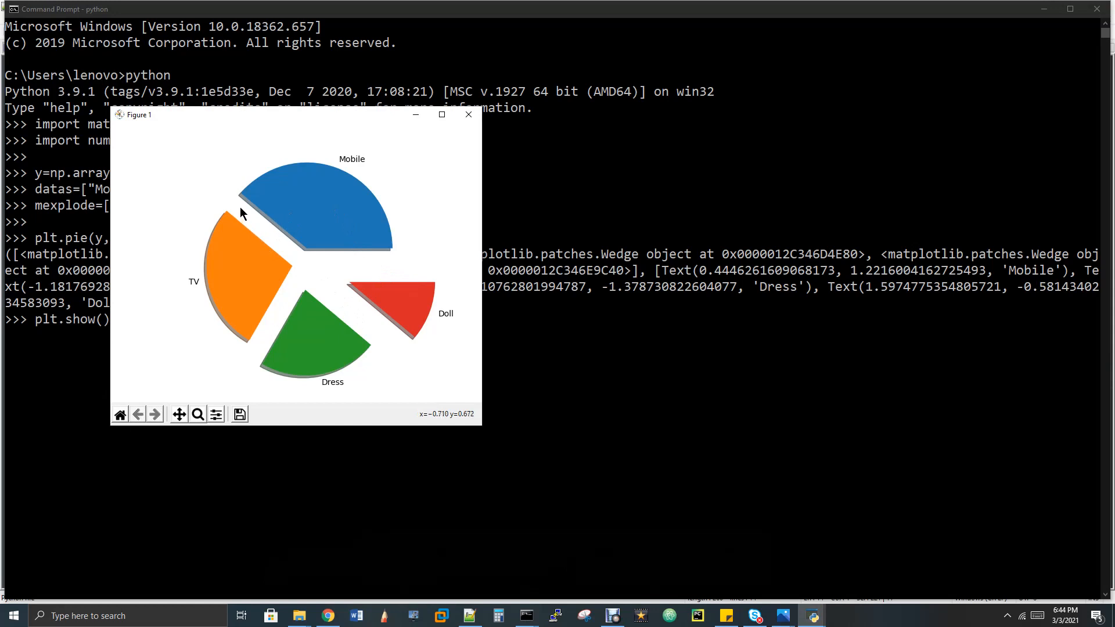
pyautogui.moveTo(325, 289)
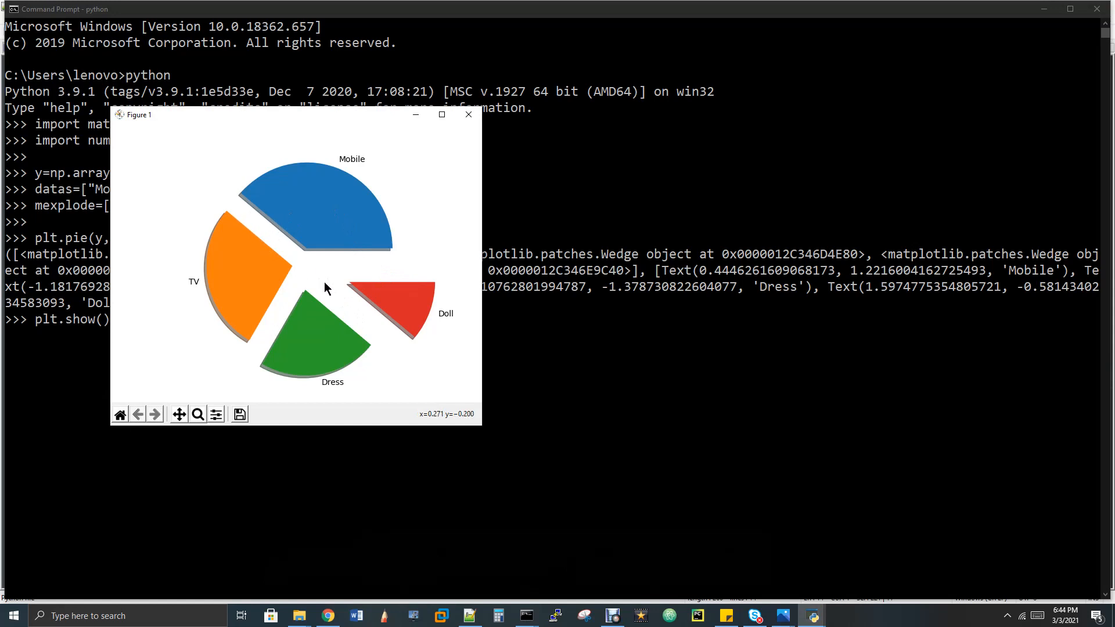
pyautogui.moveTo(355, 309)
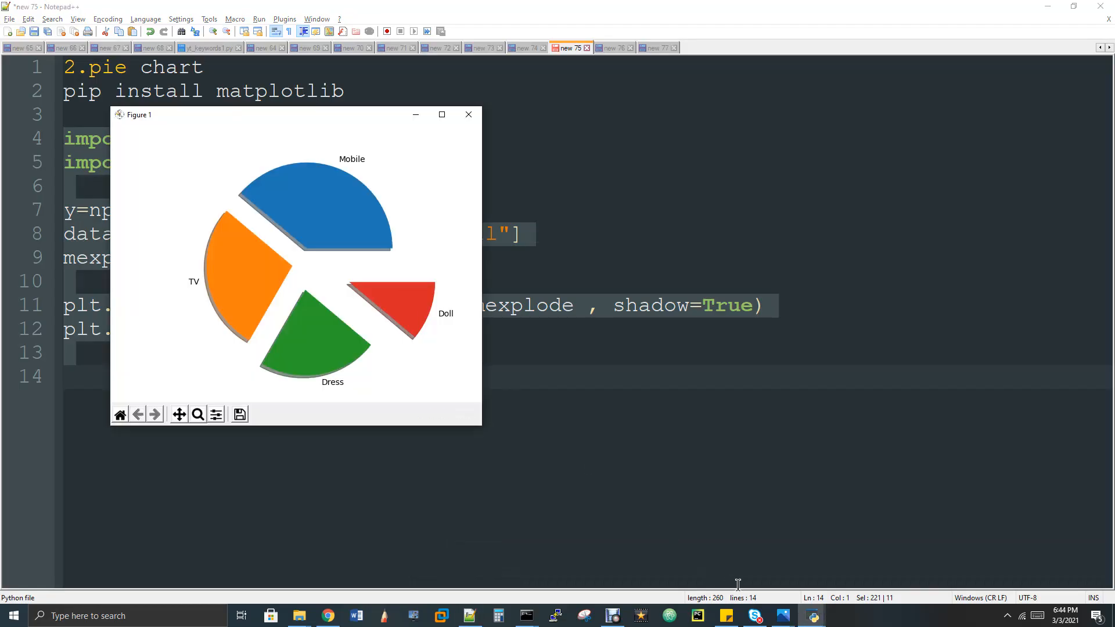
pyautogui.moveTo(783, 615)
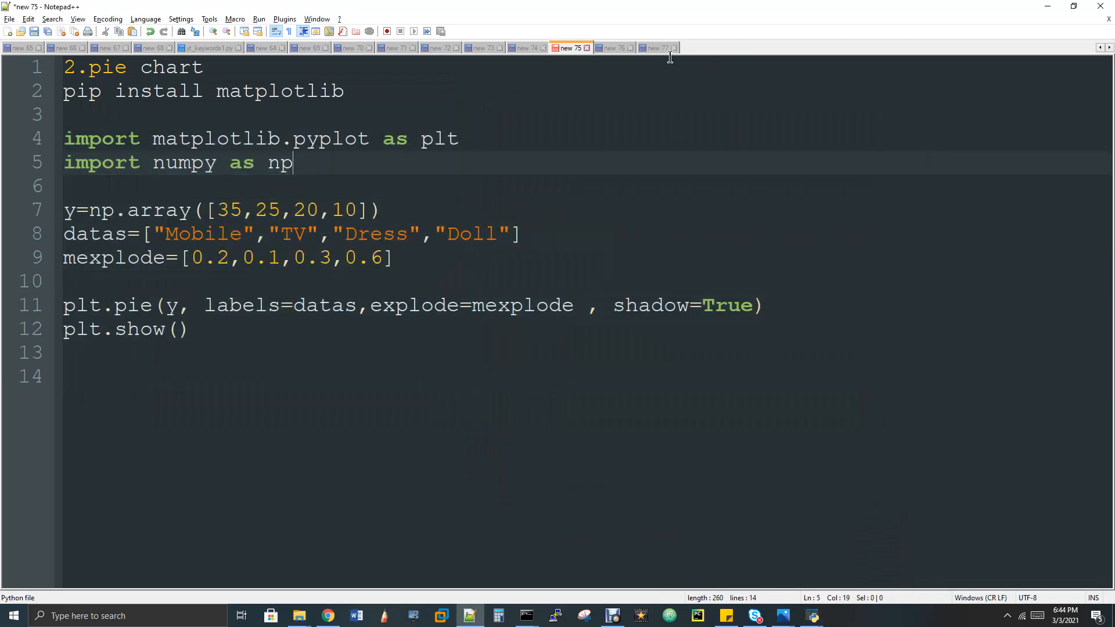
# Switch to the Colour to B/W snippet that opens pic.jfif with Pillow
pyautogui.click(614, 47)
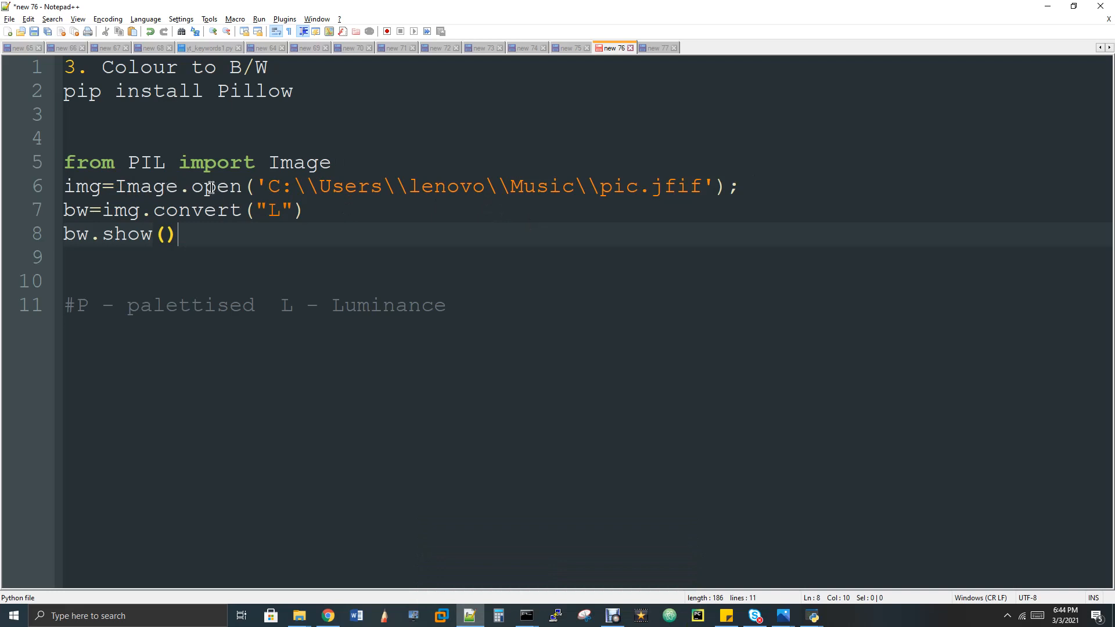
pyautogui.moveTo(625, 188)
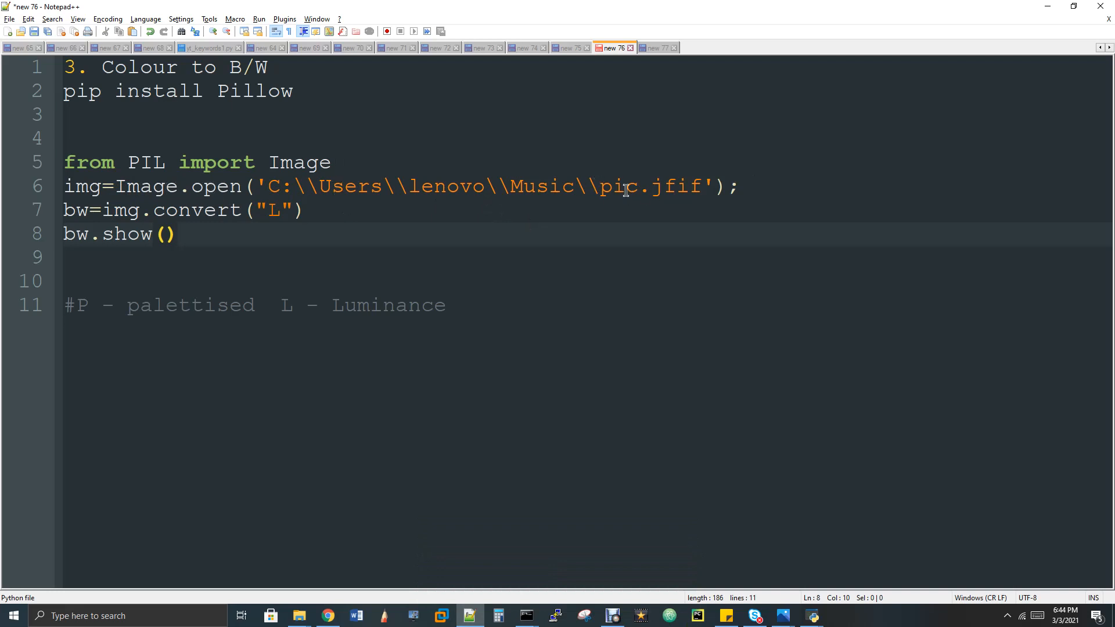
pyautogui.moveTo(796, 616)
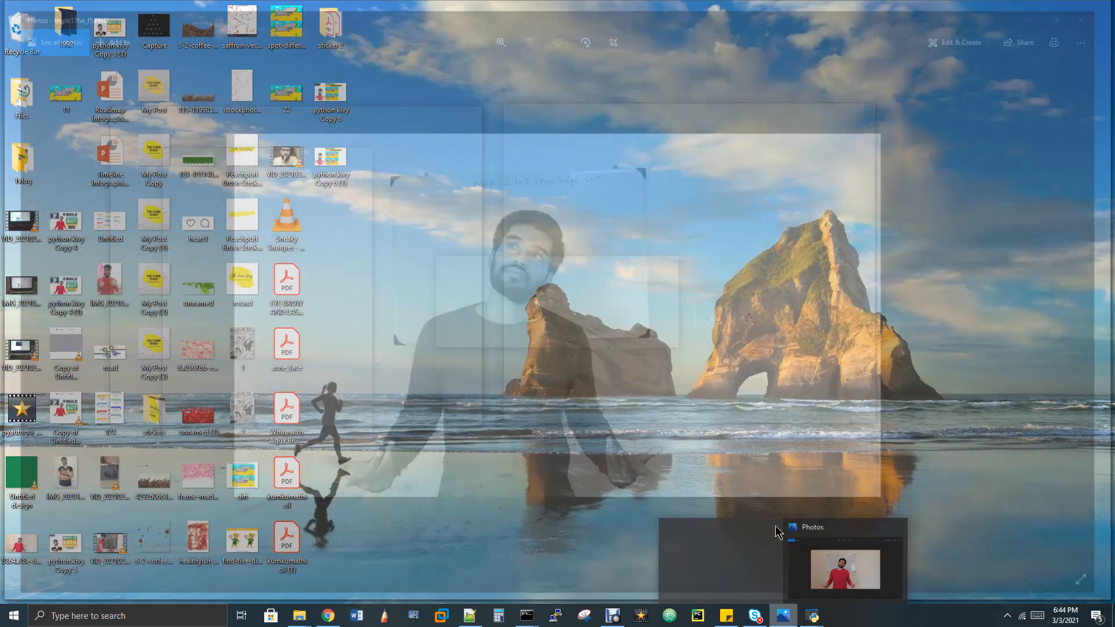
pyautogui.click(846, 569)
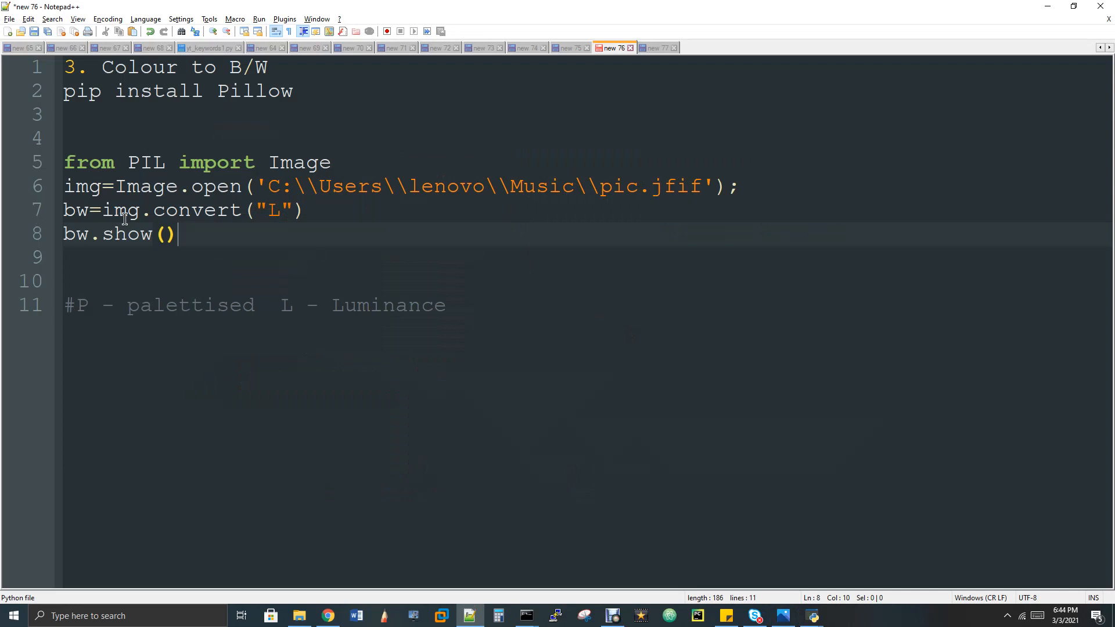
pyautogui.moveTo(334, 304)
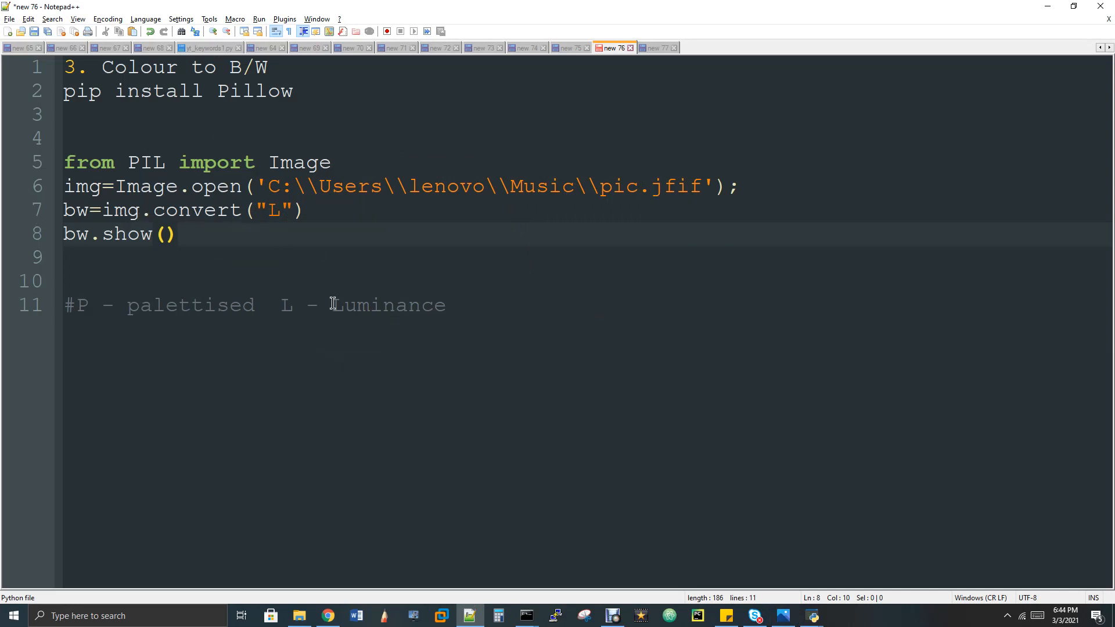
pyautogui.moveTo(400, 304)
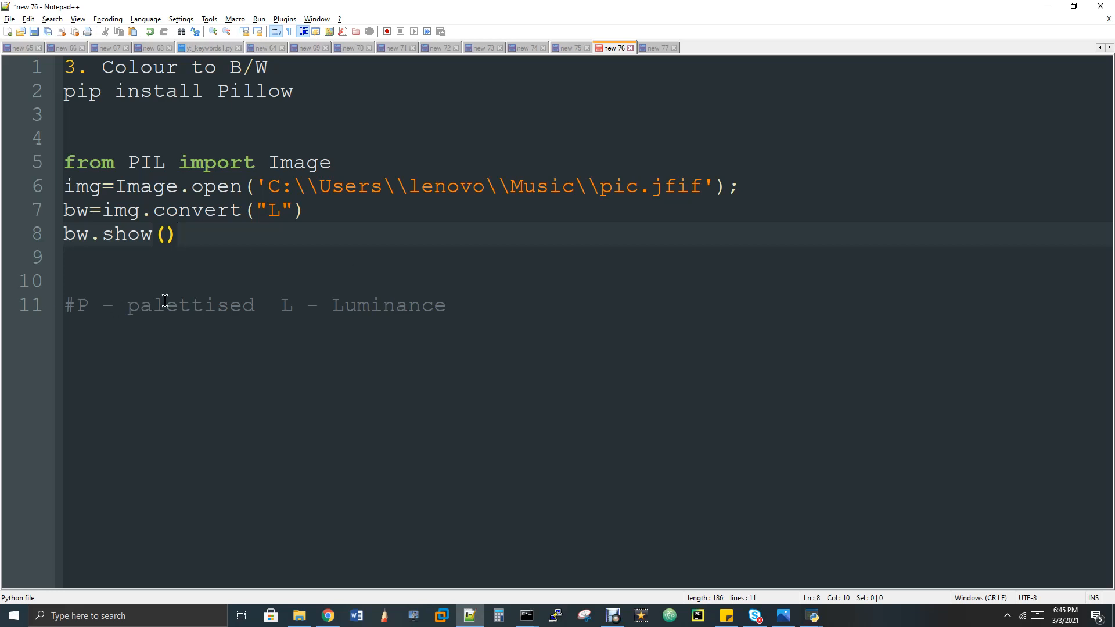
pyautogui.moveTo(207, 295)
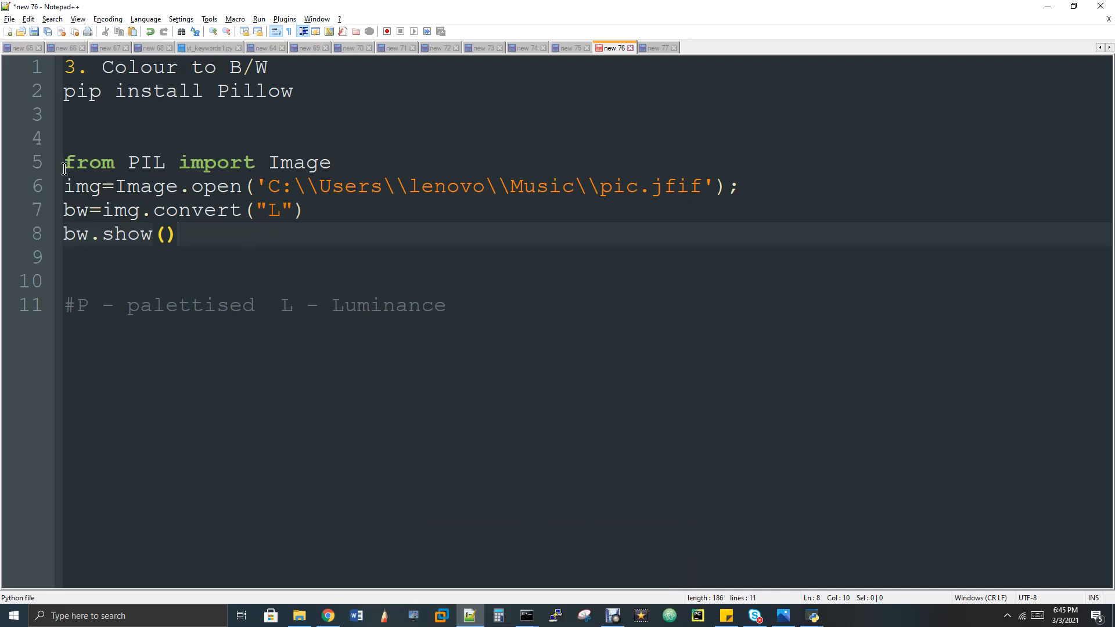
# Select the four Pillow lines from the PIL import through bw.show(), then switch programs
pyautogui.moveTo(63, 163); pyautogui.dragTo(178, 234)
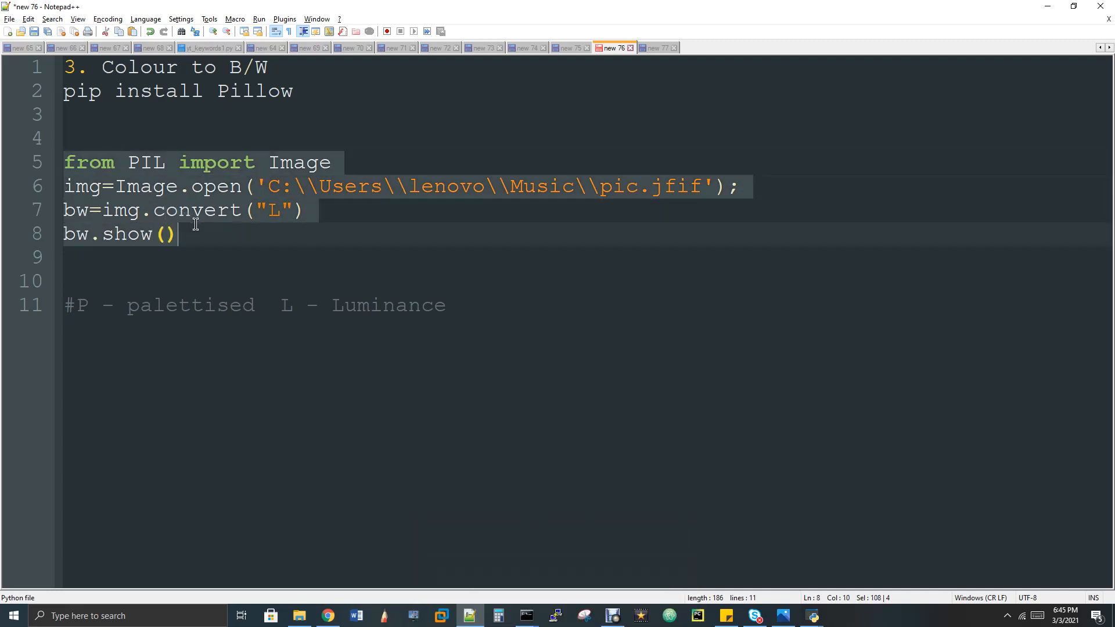
pyautogui.moveTo(569, 576)
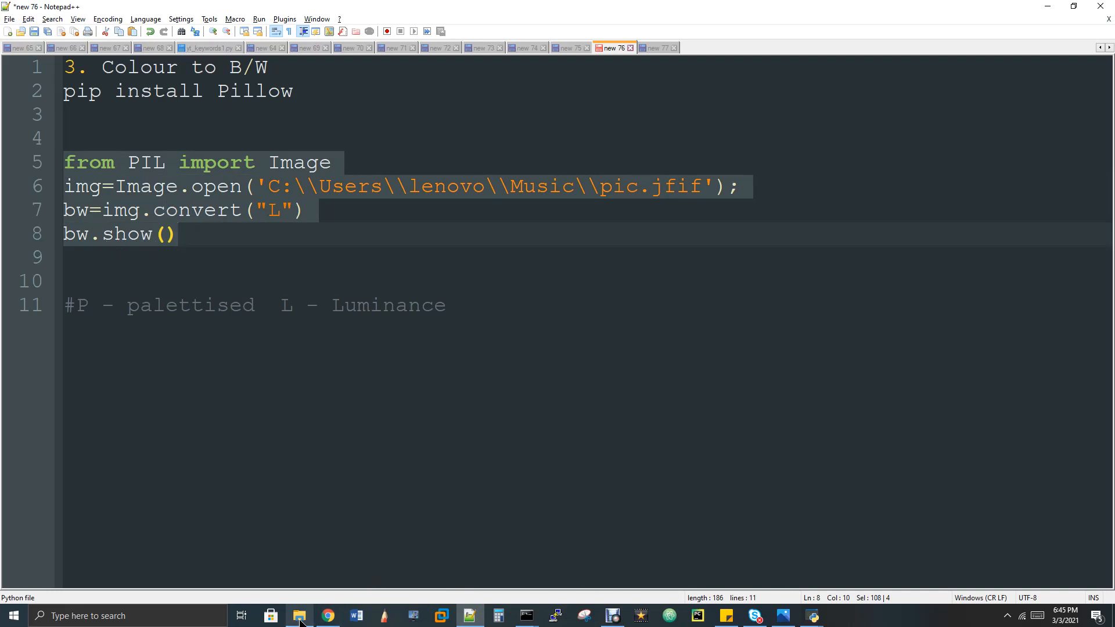
pyautogui.click(298, 616)
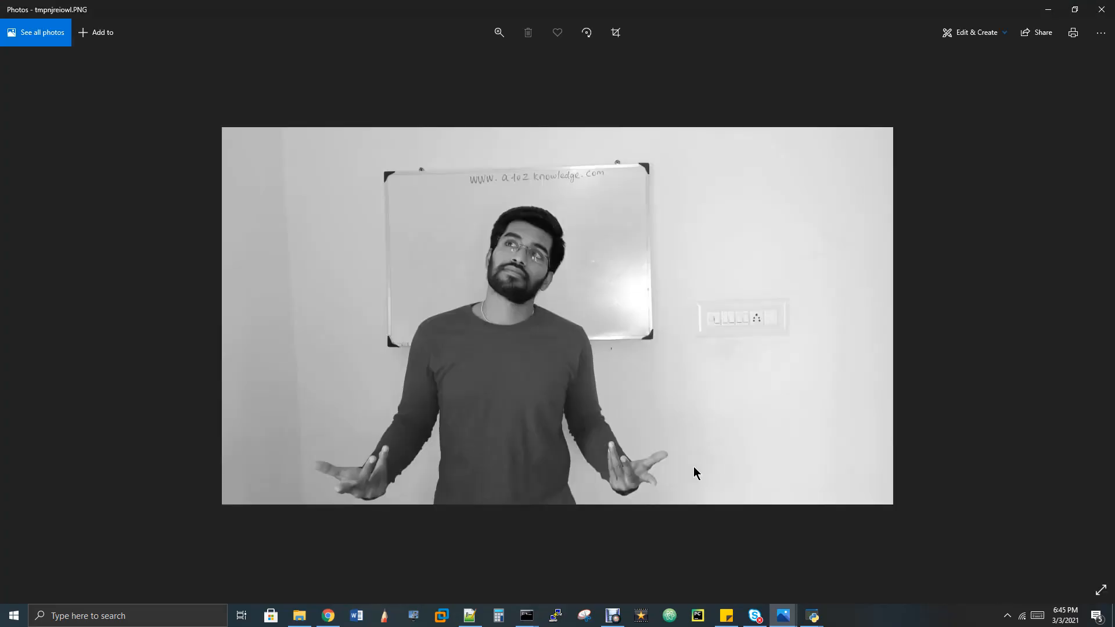
pyautogui.moveTo(782, 616)
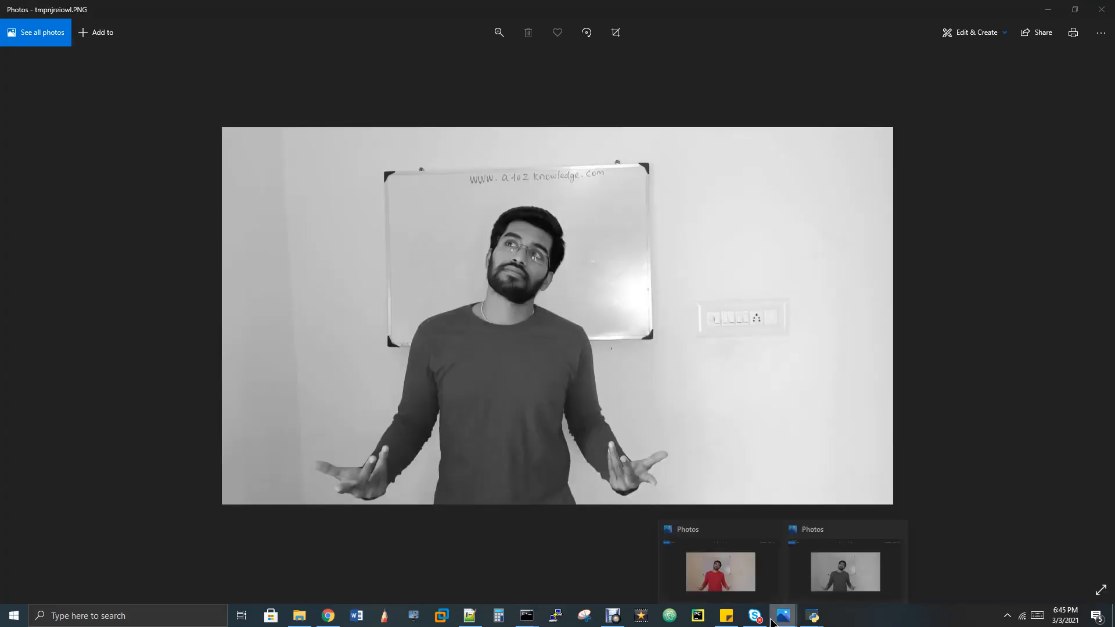
# Compare the black-and-white Photos result with the colour original, then return to the Pillow script
pyautogui.click(720, 570)
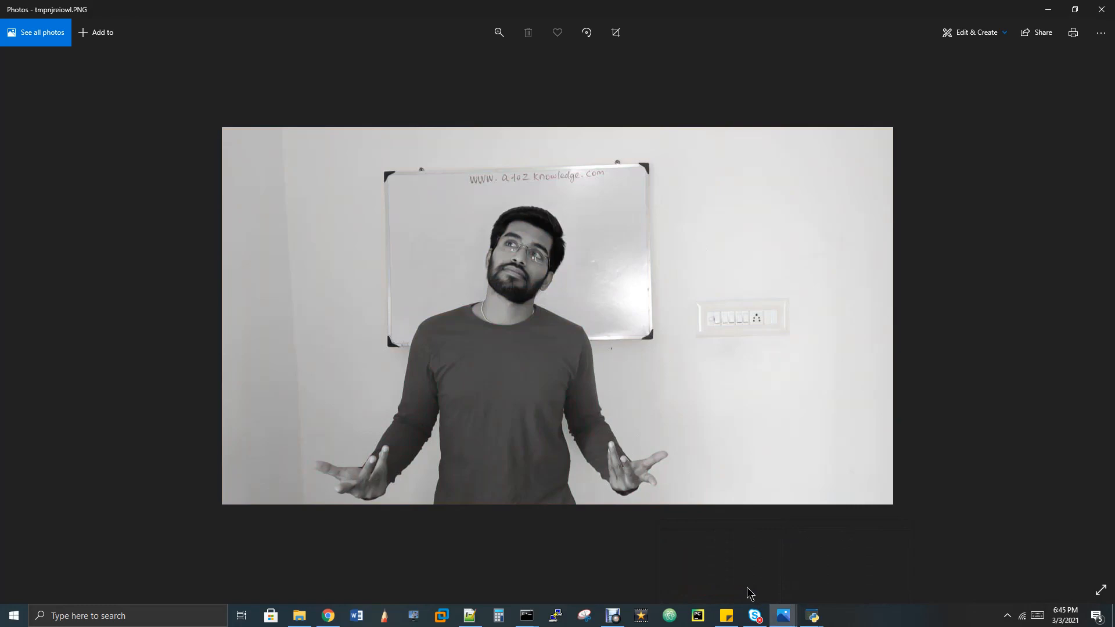
pyautogui.click(469, 616)
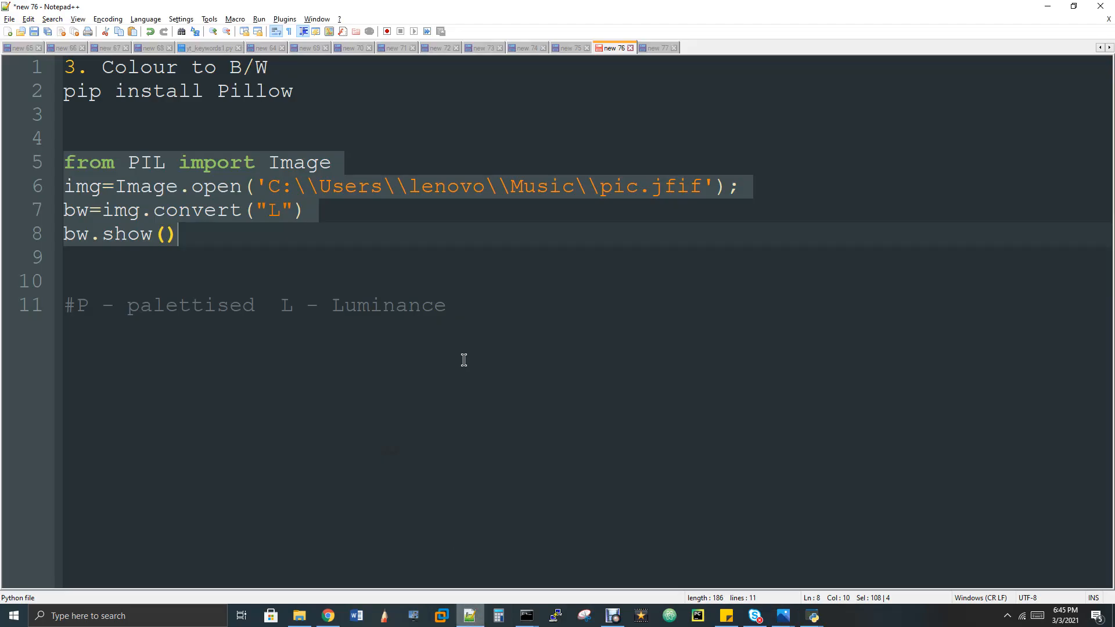
pyautogui.moveTo(477, 296)
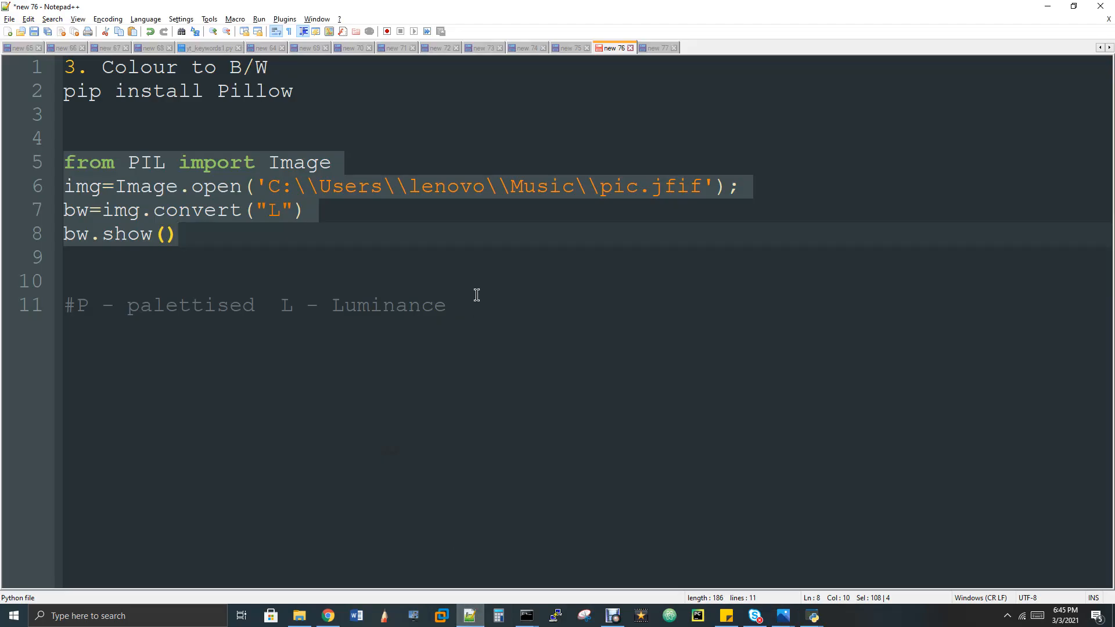